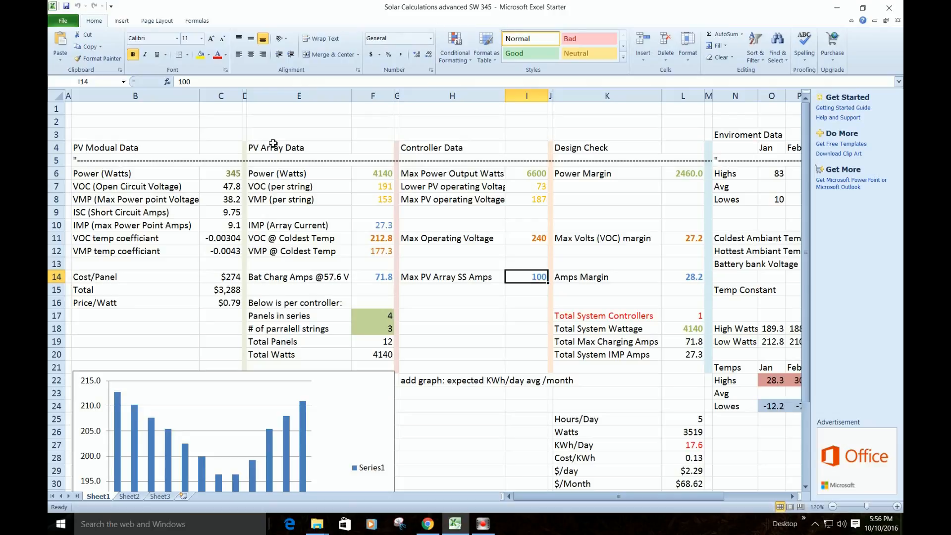
{"action": "mouse_move", "coordinate": [187, 125]}
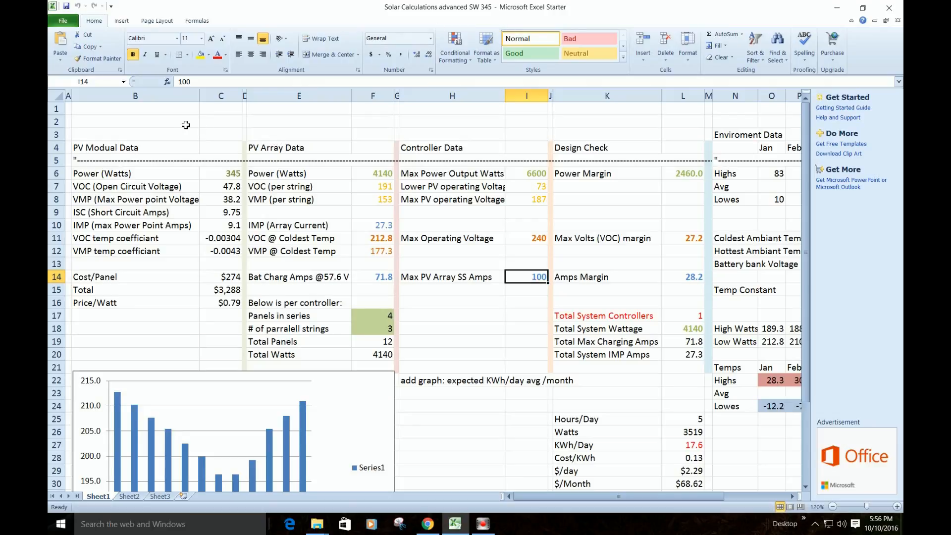
{"action": "mouse_move", "coordinate": [173, 128]}
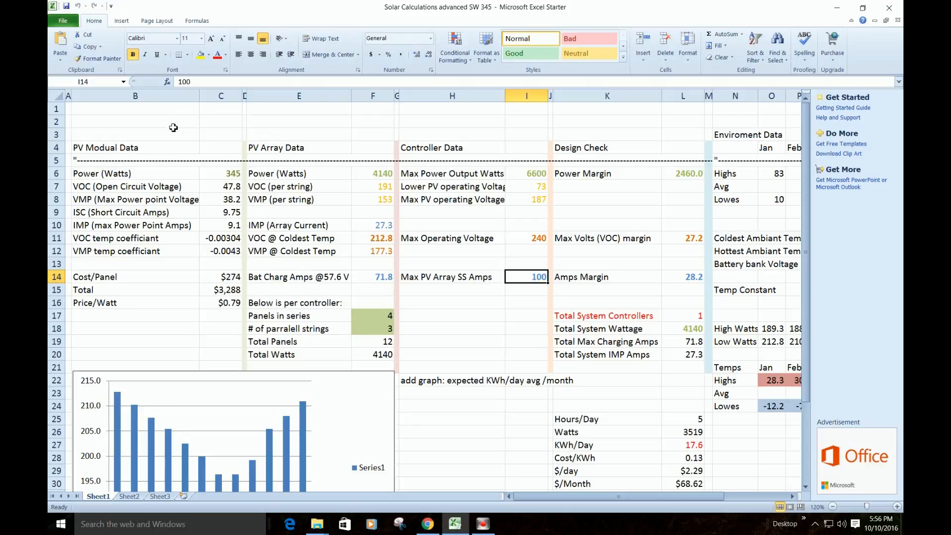
{"action": "mouse_move", "coordinate": [294, 117]}
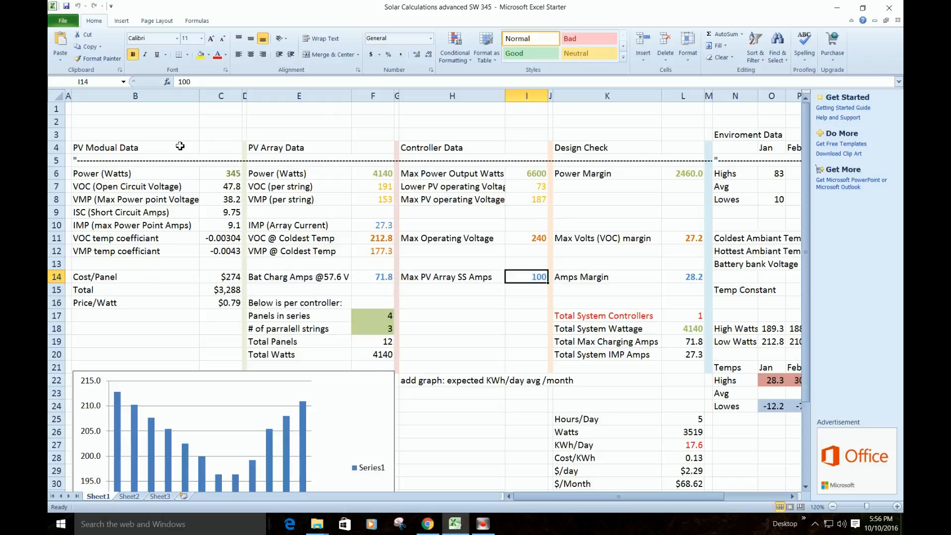
{"action": "mouse_move", "coordinate": [140, 210]}
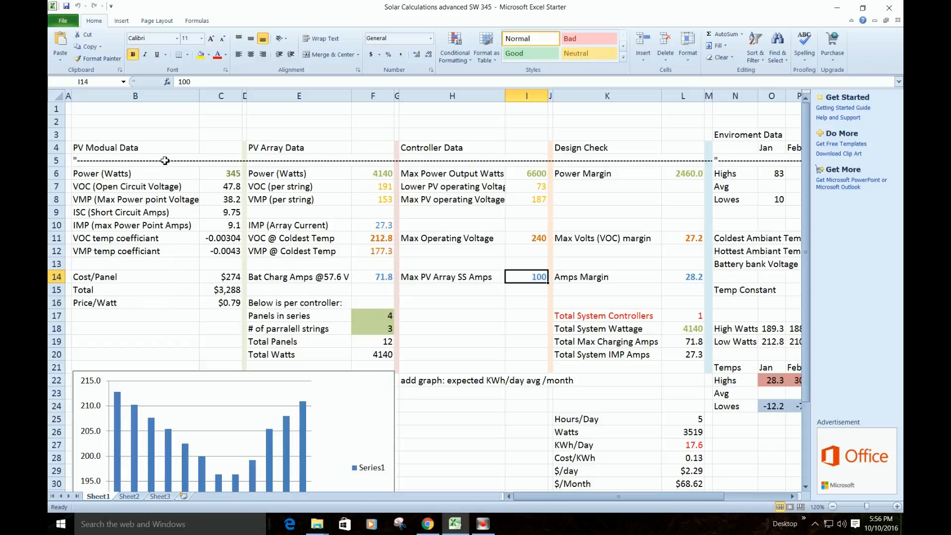
{"action": "mouse_move", "coordinate": [231, 144]}
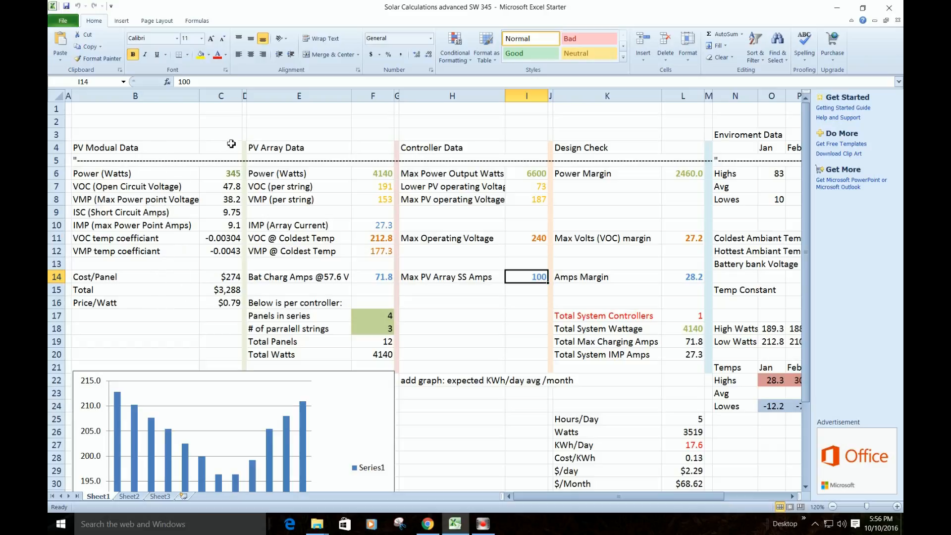
{"action": "mouse_move", "coordinate": [456, 221]}
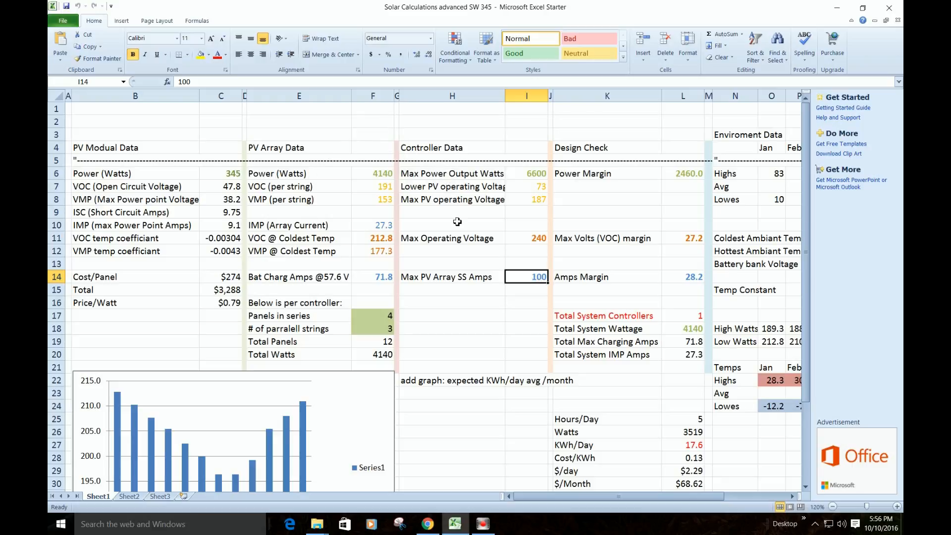
{"action": "mouse_move", "coordinate": [527, 277]}
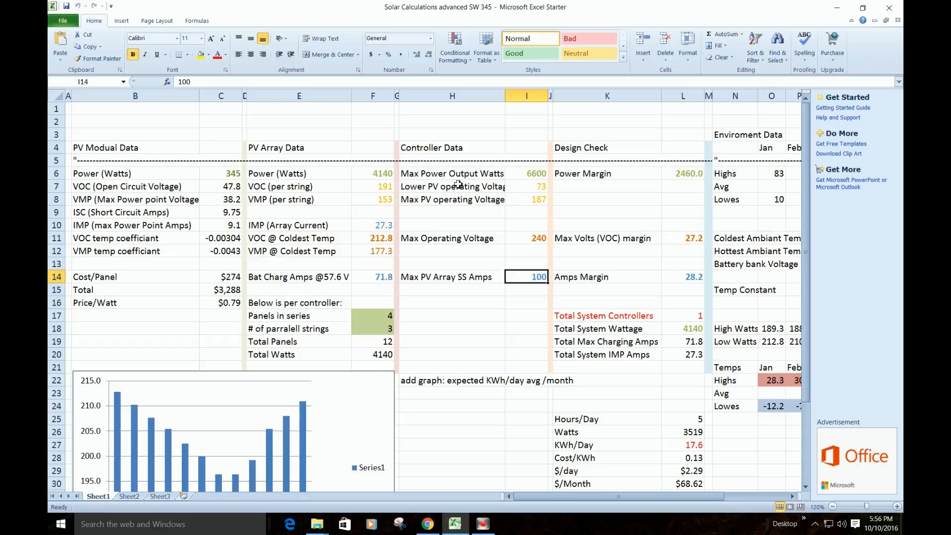
Bring up the PT-100 page in Chrome and scroll to its 190 VDC / 100 ADC specifications table
{"action": "left_click", "coordinate": [427, 523]}
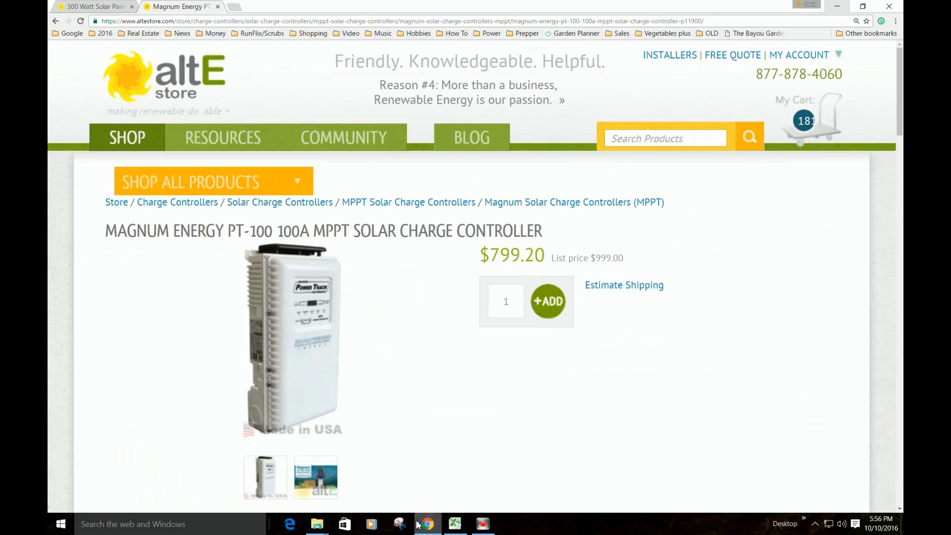
{"action": "mouse_move", "coordinate": [459, 364]}
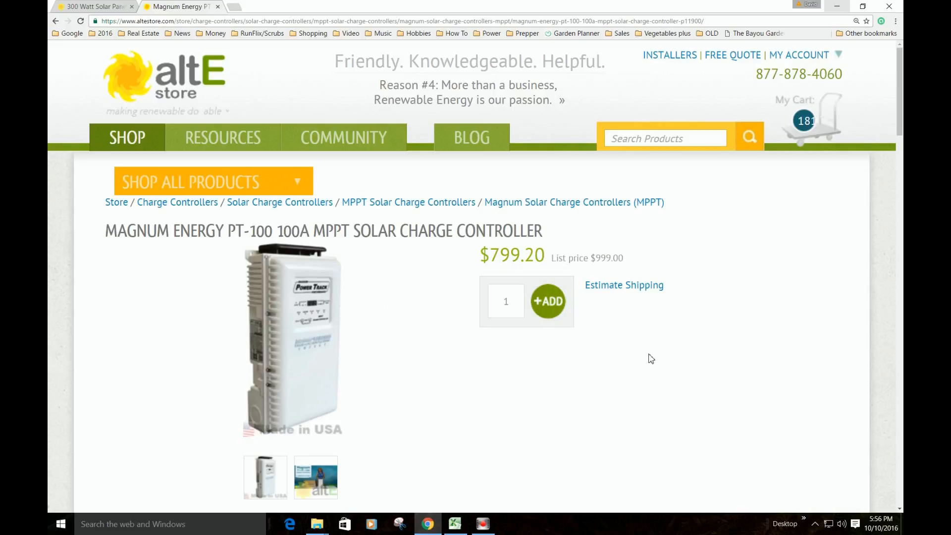
{"action": "scroll", "scroll_direction": "down", "scroll_amount": 3}
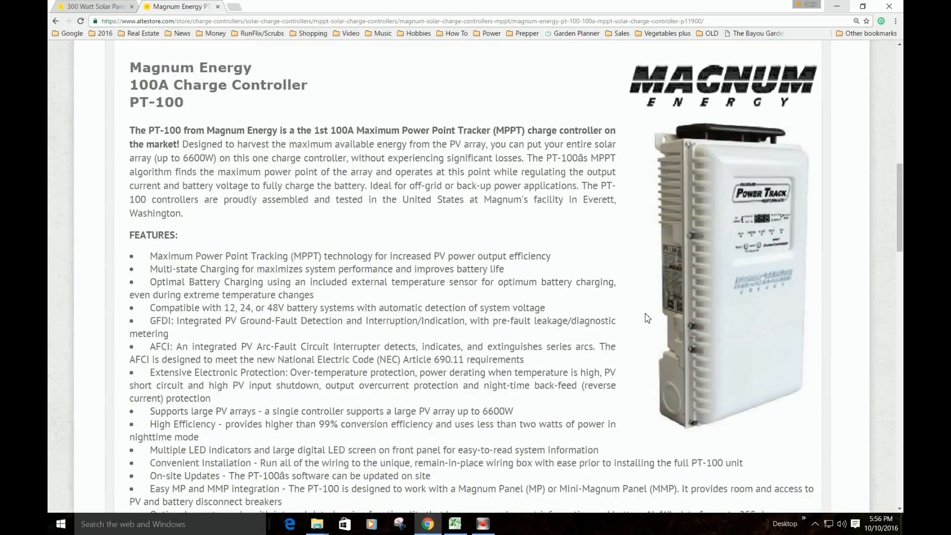
{"action": "scroll", "scroll_direction": "down", "scroll_amount": 3}
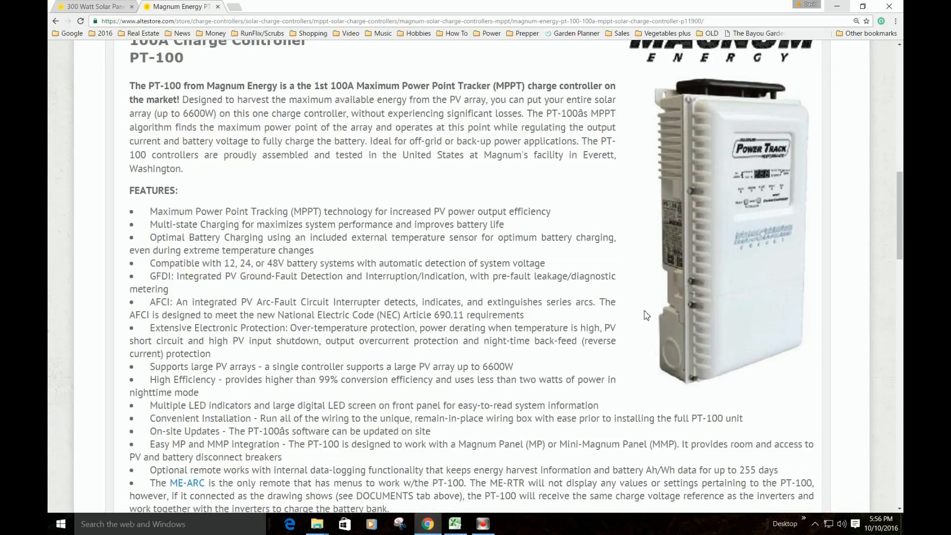
{"action": "scroll", "scroll_direction": "down", "scroll_amount": 3}
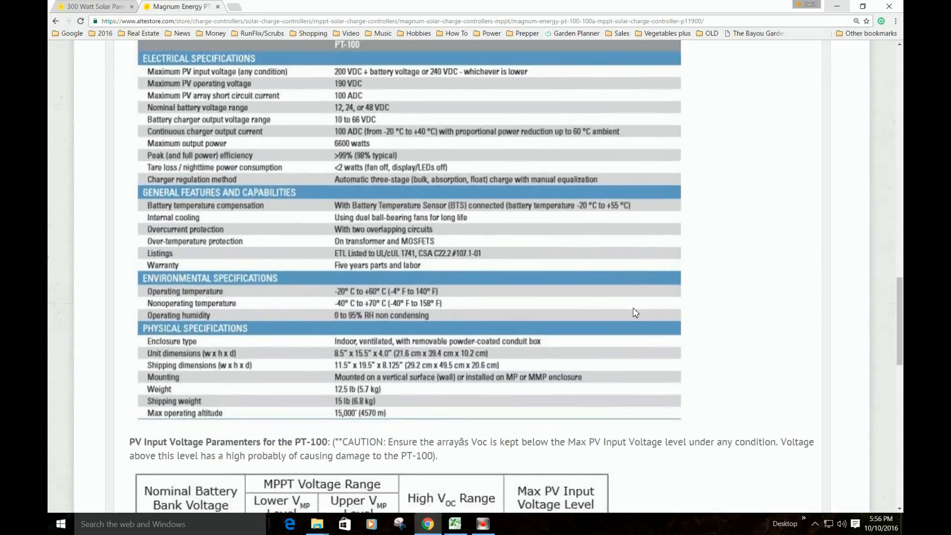
{"action": "scroll", "scroll_direction": "up", "scroll_amount": 3}
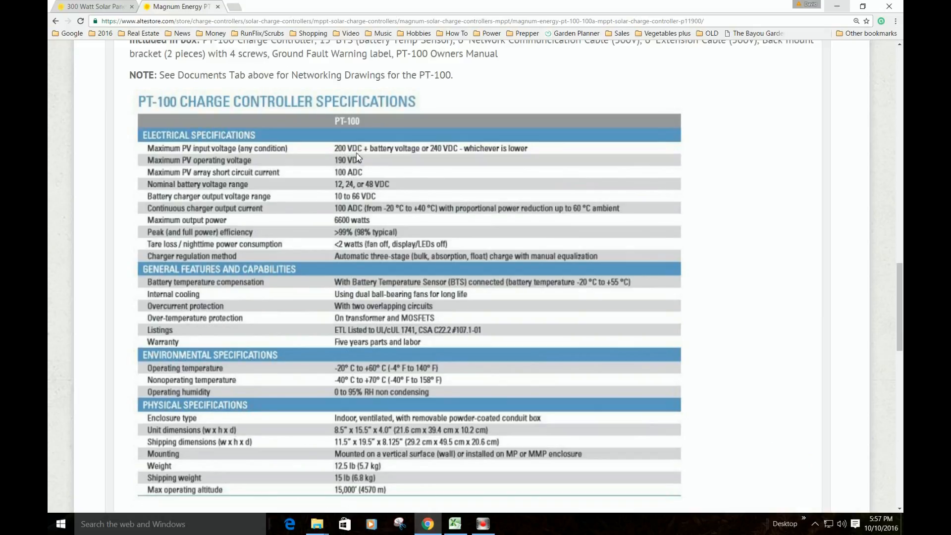
{"action": "mouse_move", "coordinate": [449, 158]}
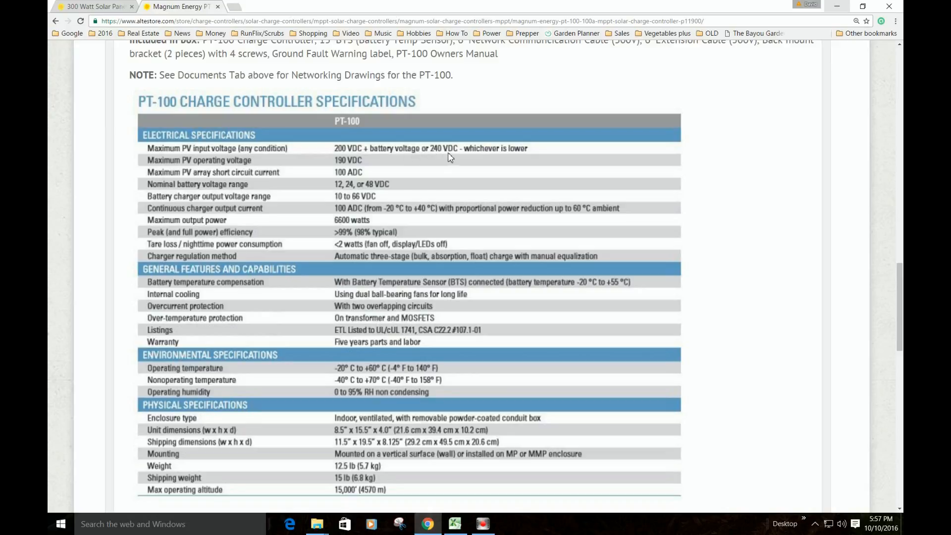
{"action": "mouse_move", "coordinate": [446, 159]}
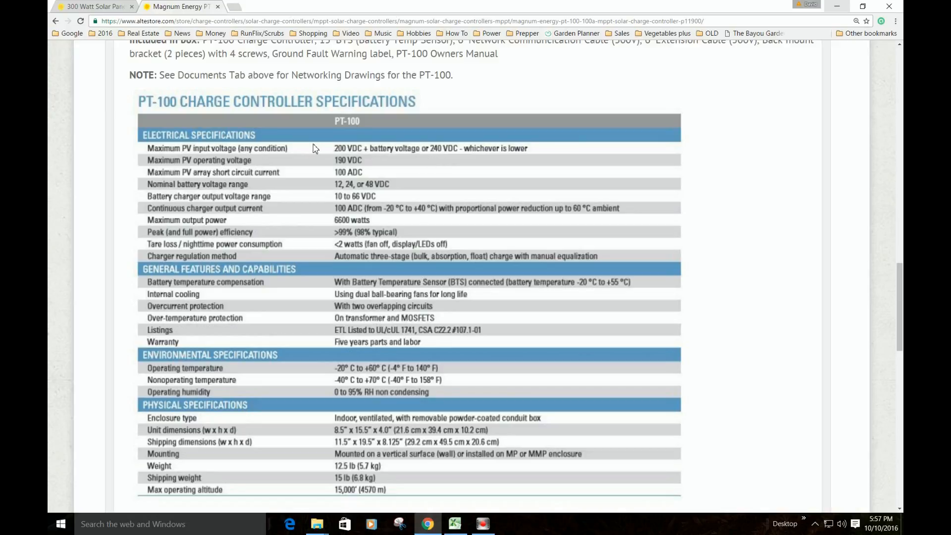
{"action": "mouse_move", "coordinate": [355, 170]}
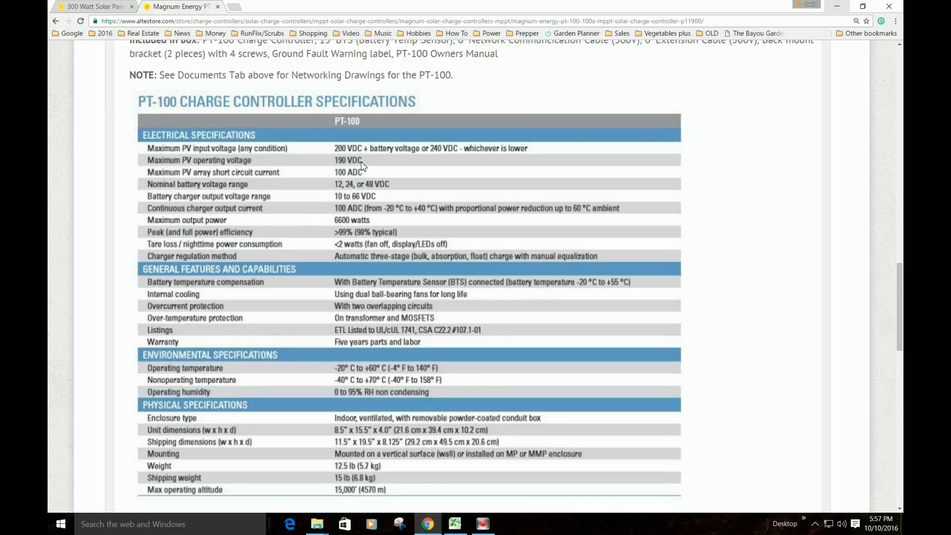
{"action": "mouse_move", "coordinate": [352, 195]}
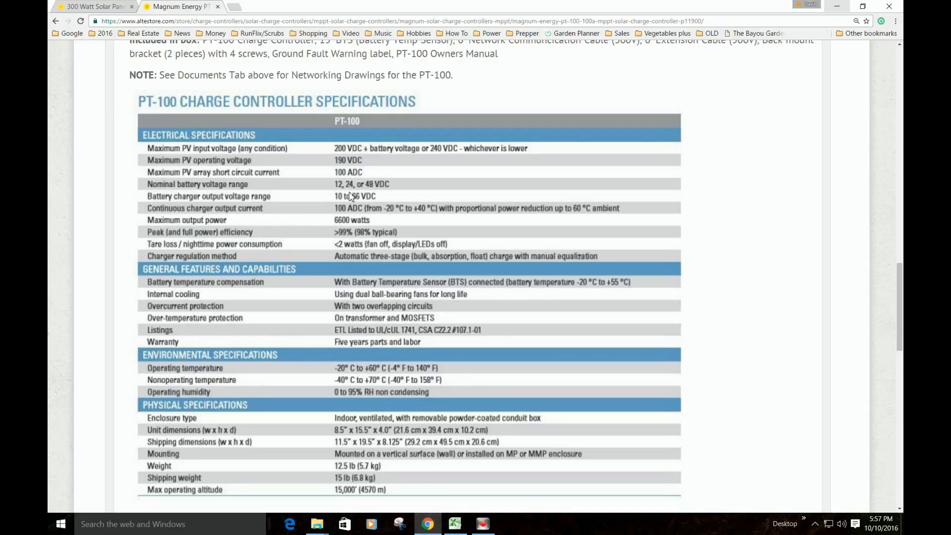
{"action": "mouse_move", "coordinate": [361, 217]}
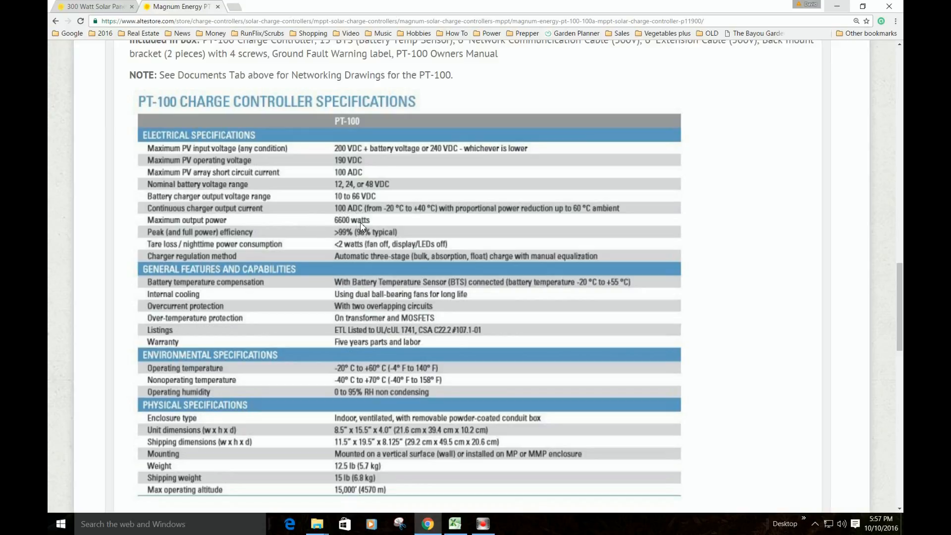
{"action": "mouse_move", "coordinate": [375, 226]}
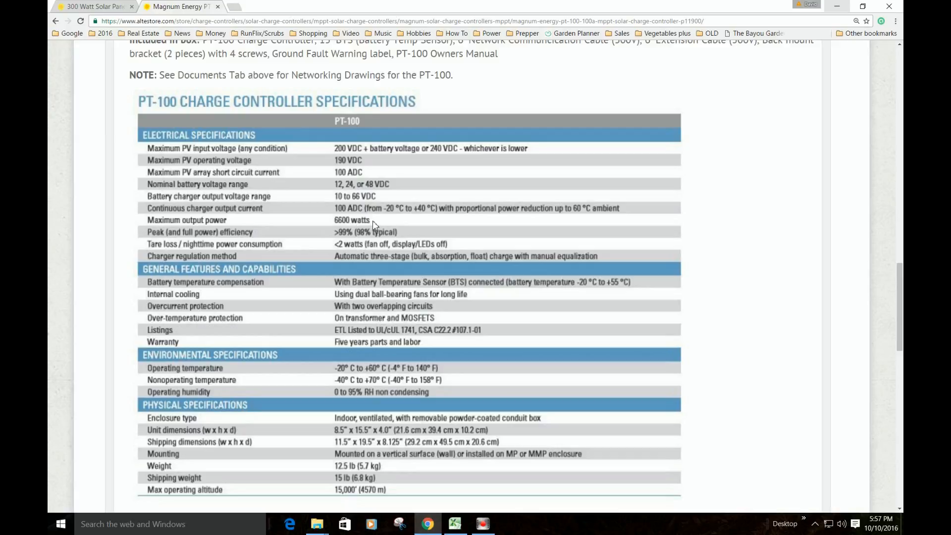
{"action": "mouse_move", "coordinate": [374, 226]}
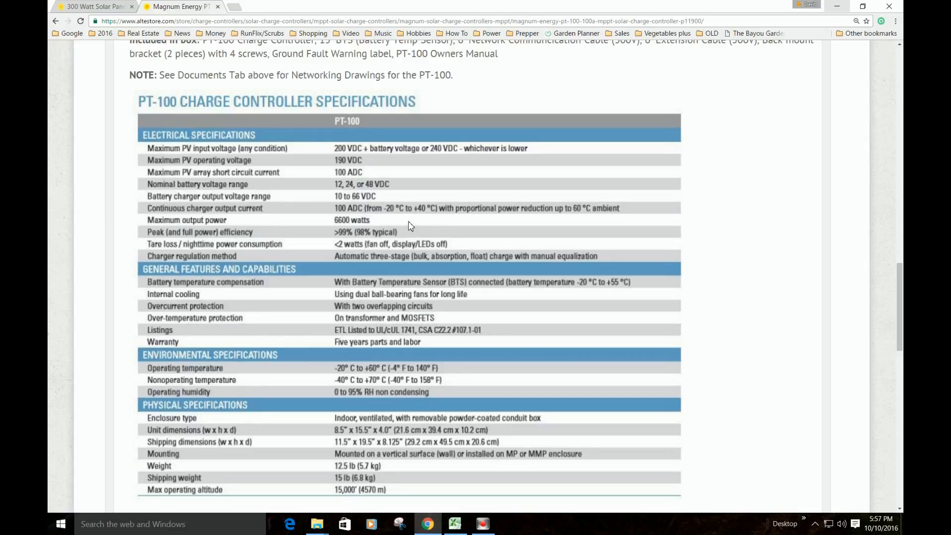
{"action": "mouse_move", "coordinate": [405, 220]}
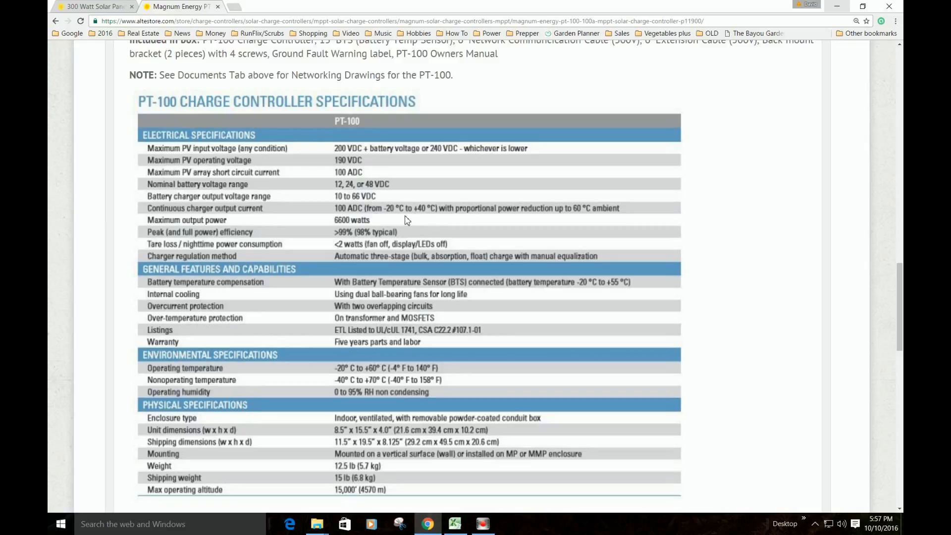
{"action": "mouse_move", "coordinate": [404, 218]}
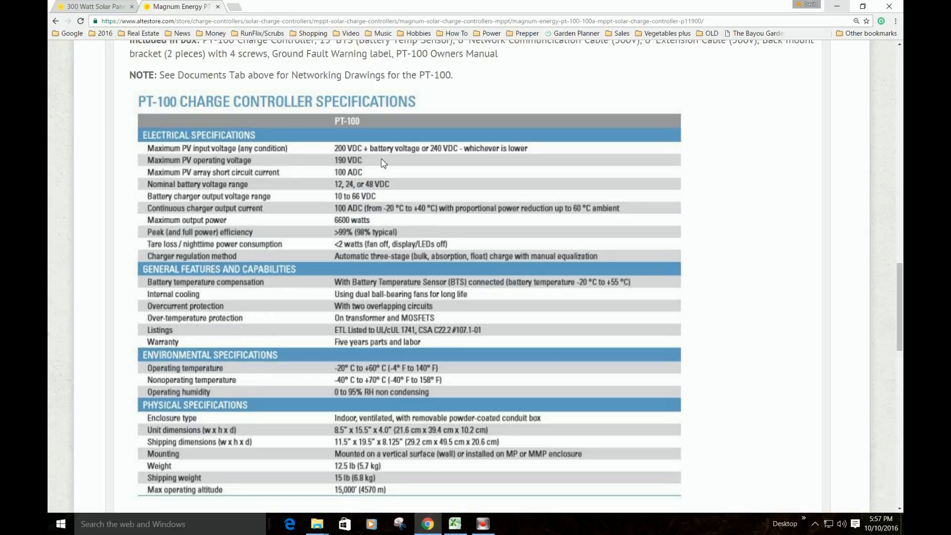
Bring the Solar Calculations workbook with its 6600 W, 240 V, 100 A controller data to the front
{"action": "left_click", "coordinate": [453, 524]}
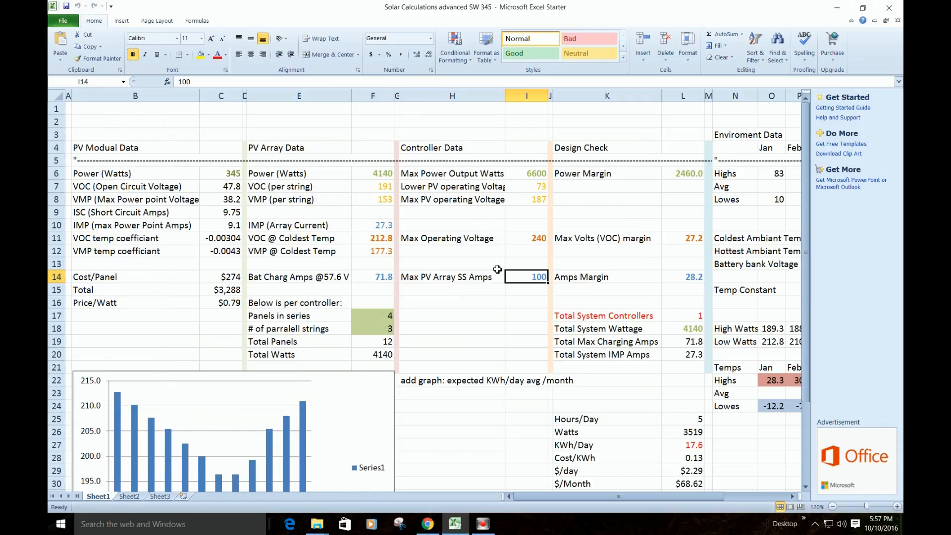
{"action": "mouse_move", "coordinate": [554, 238]}
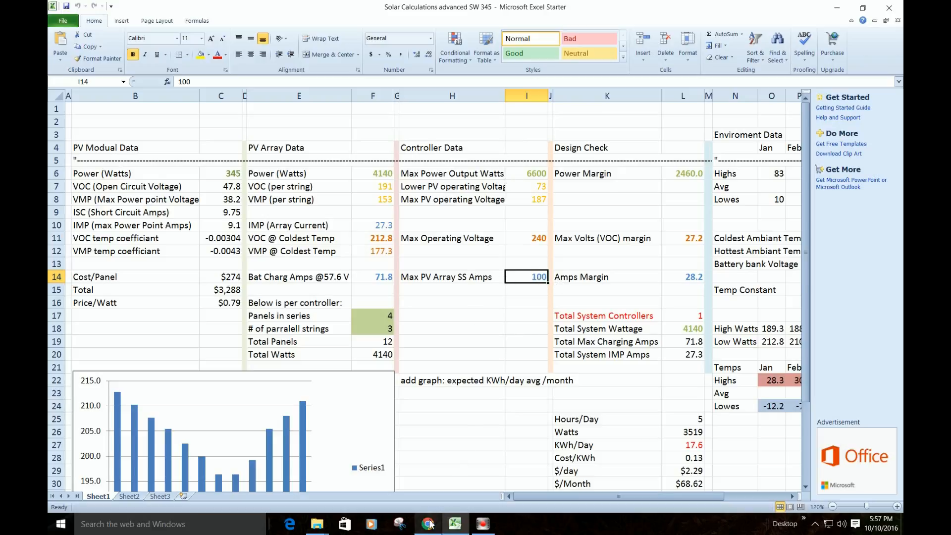
Switch to the altE Store page for the SolarWorld SW345 XL mono panel
{"action": "left_click", "coordinate": [427, 523]}
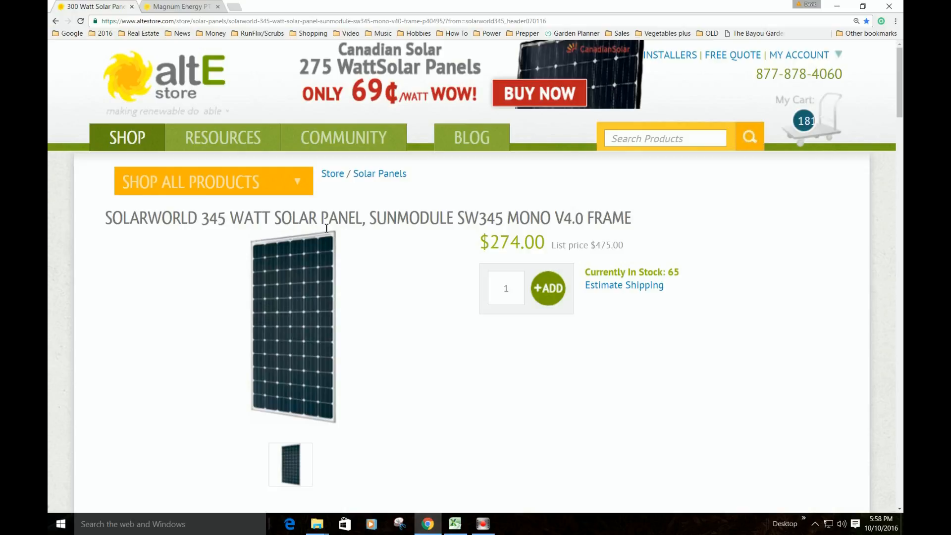
{"action": "mouse_move", "coordinate": [454, 305]}
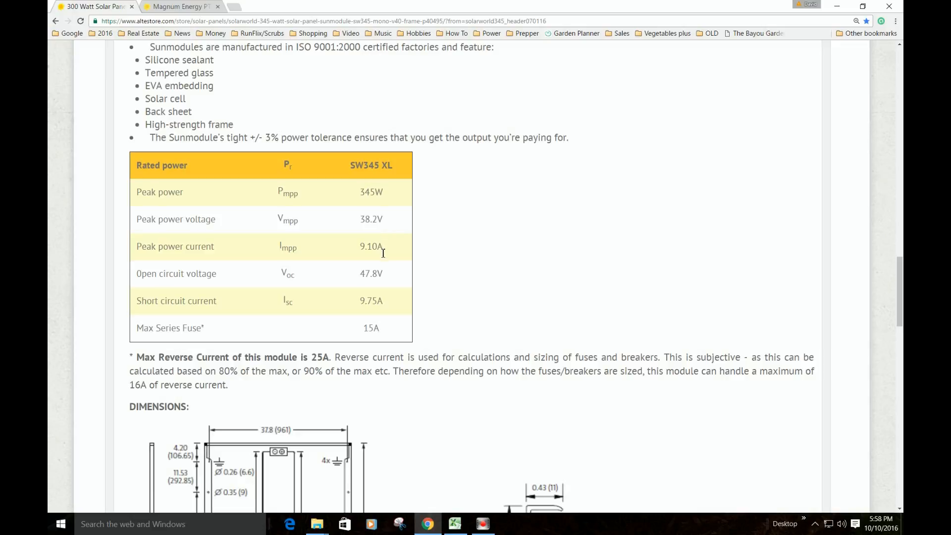
{"action": "mouse_move", "coordinate": [386, 256]}
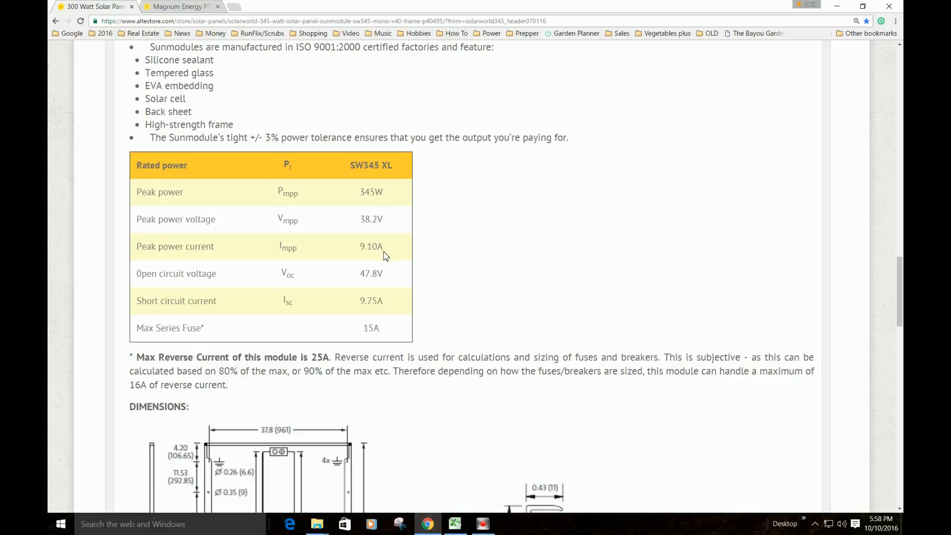
{"action": "mouse_move", "coordinate": [386, 282]}
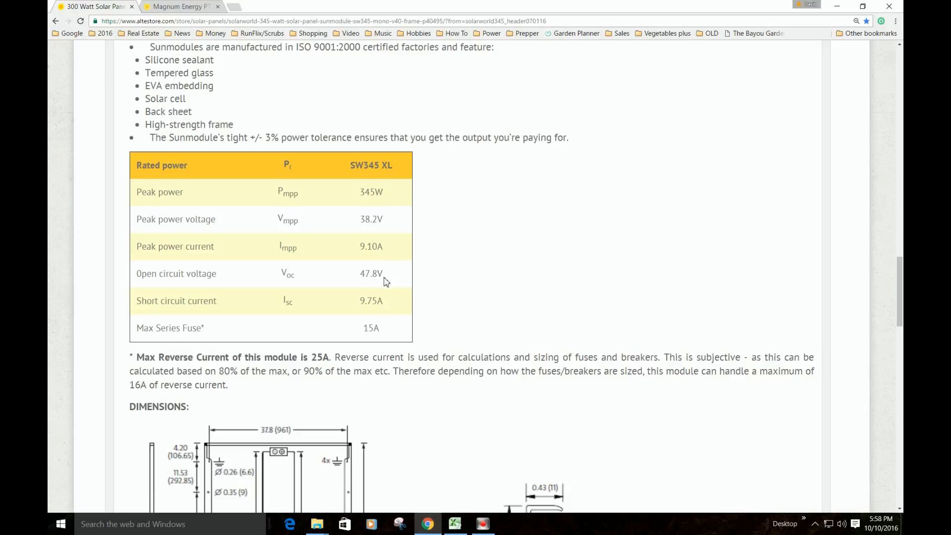
{"action": "mouse_move", "coordinate": [389, 309]}
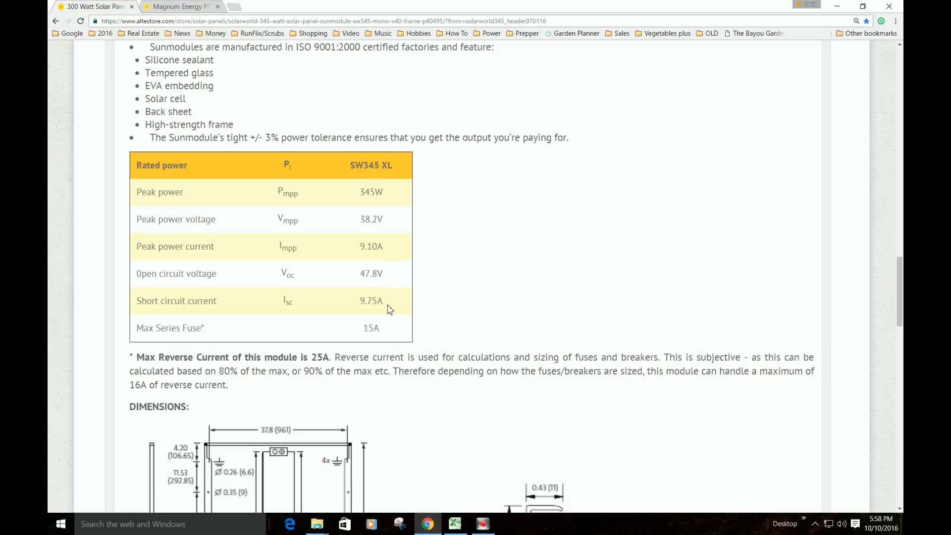
{"action": "mouse_move", "coordinate": [388, 311]}
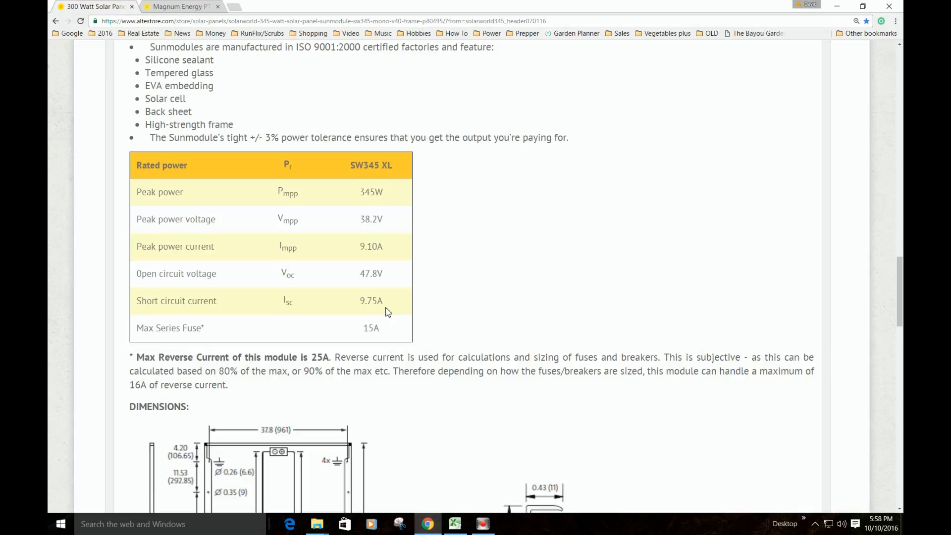
{"action": "mouse_move", "coordinate": [416, 244]}
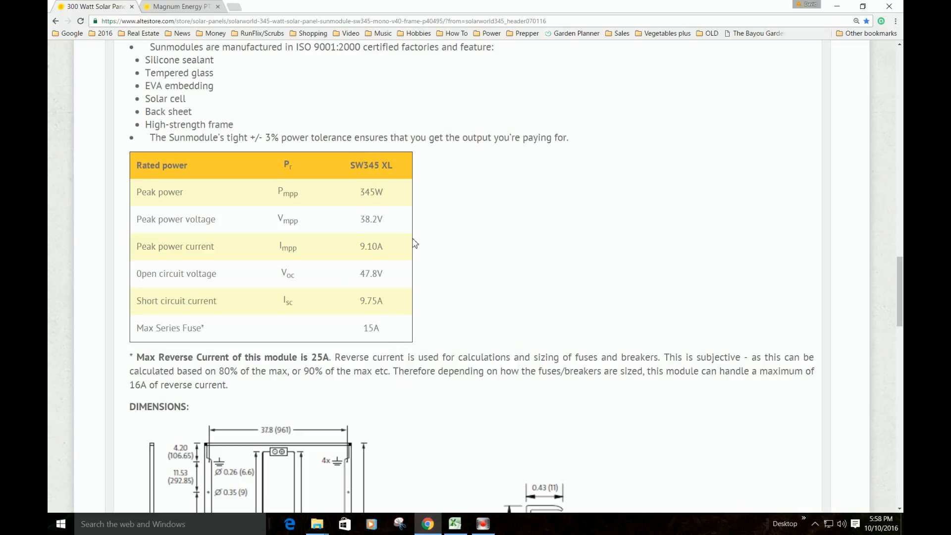
{"action": "left_click", "coordinate": [453, 524]}
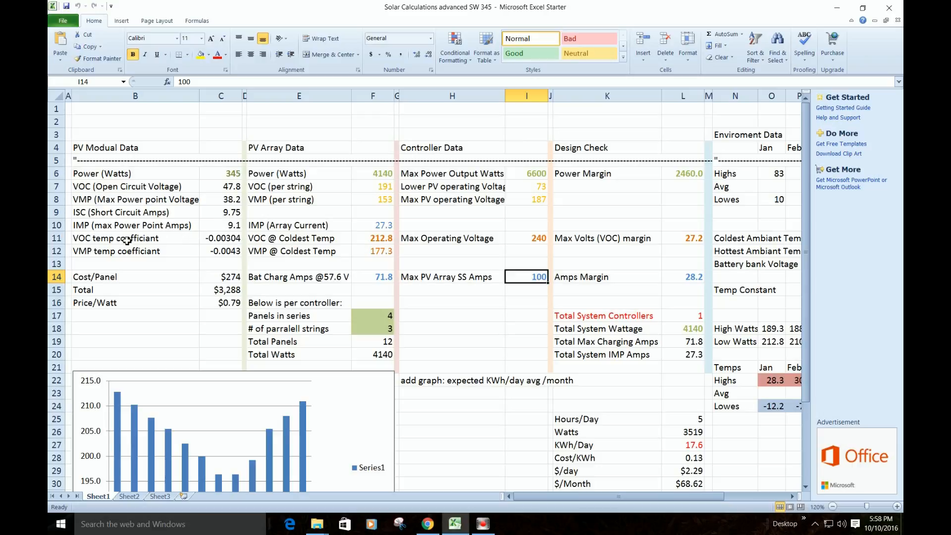
{"action": "mouse_move", "coordinate": [177, 244]}
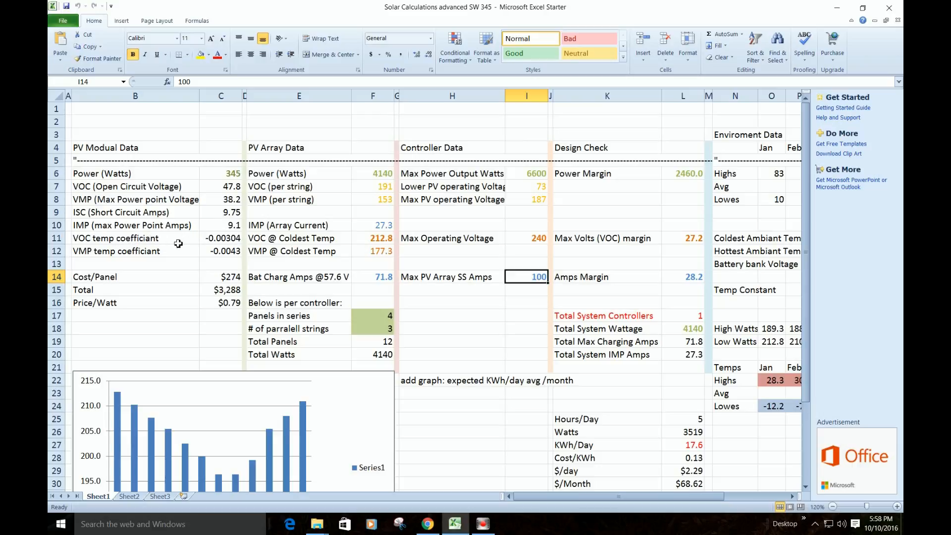
{"action": "left_click", "coordinate": [427, 523]}
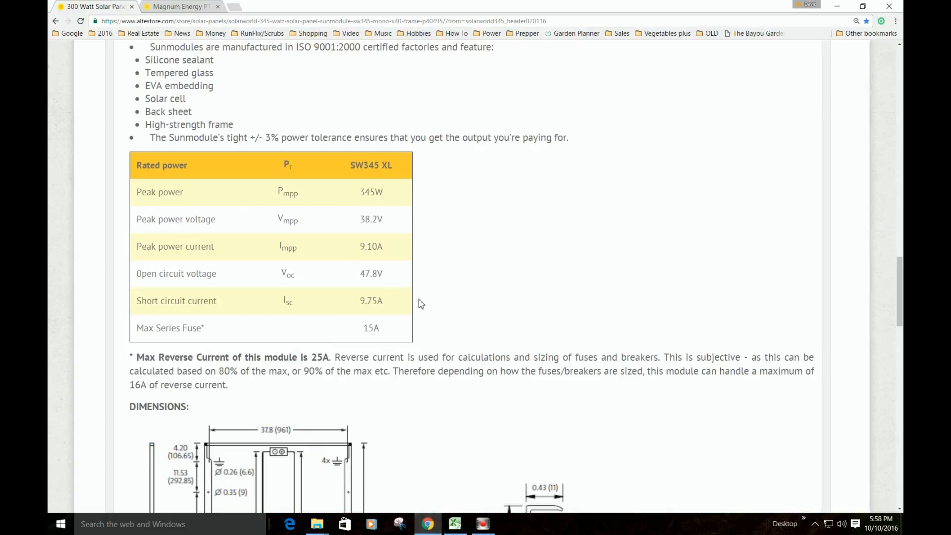
Open sunmodule-345XL-mono-datasheet.pdf from Documents and scroll to its thermal characteristics page
{"action": "scroll", "scroll_direction": "down", "scroll_amount": 3}
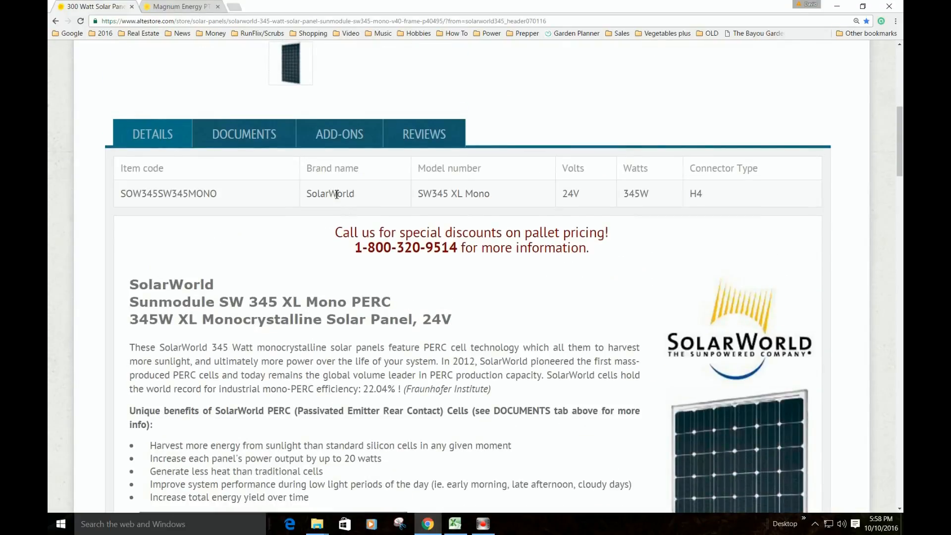
{"action": "left_click", "coordinate": [244, 134]}
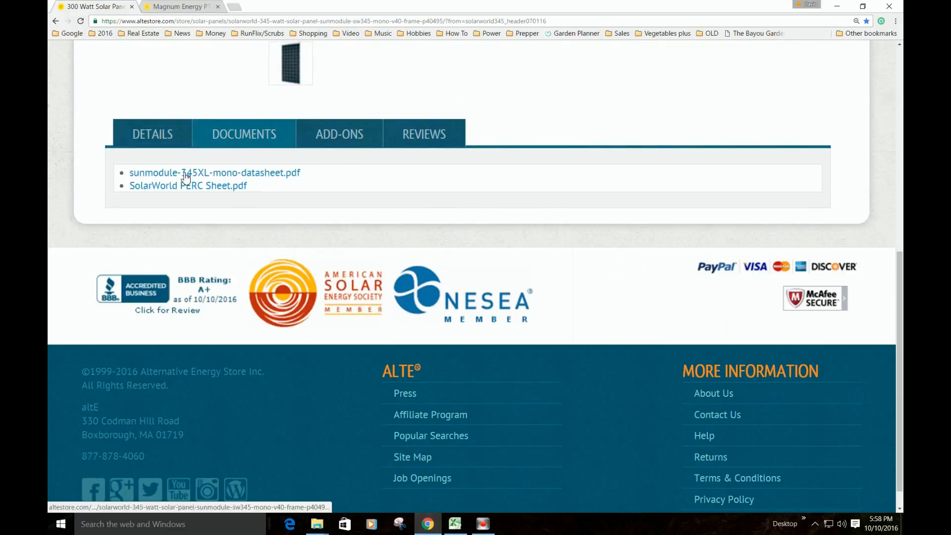
{"action": "left_click", "coordinate": [214, 173]}
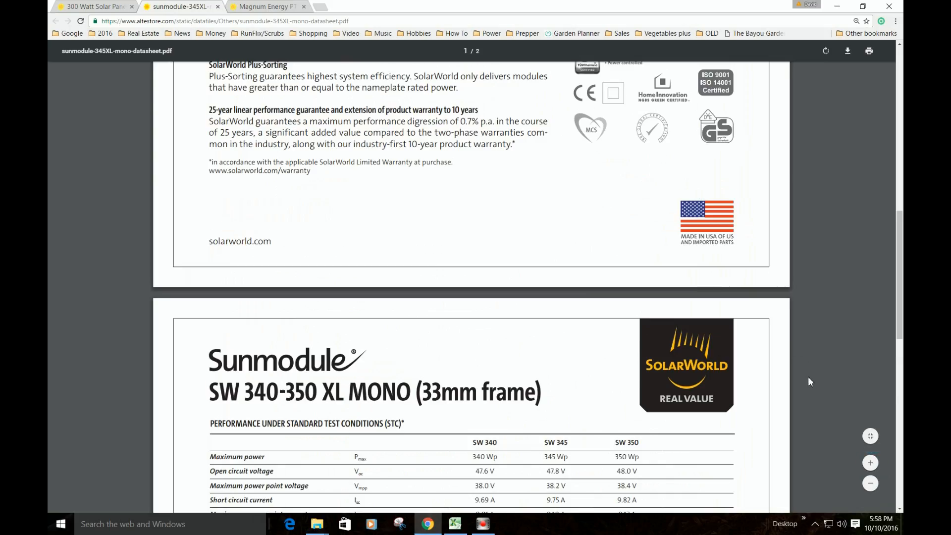
{"action": "scroll", "scroll_direction": "down", "scroll_amount": 3}
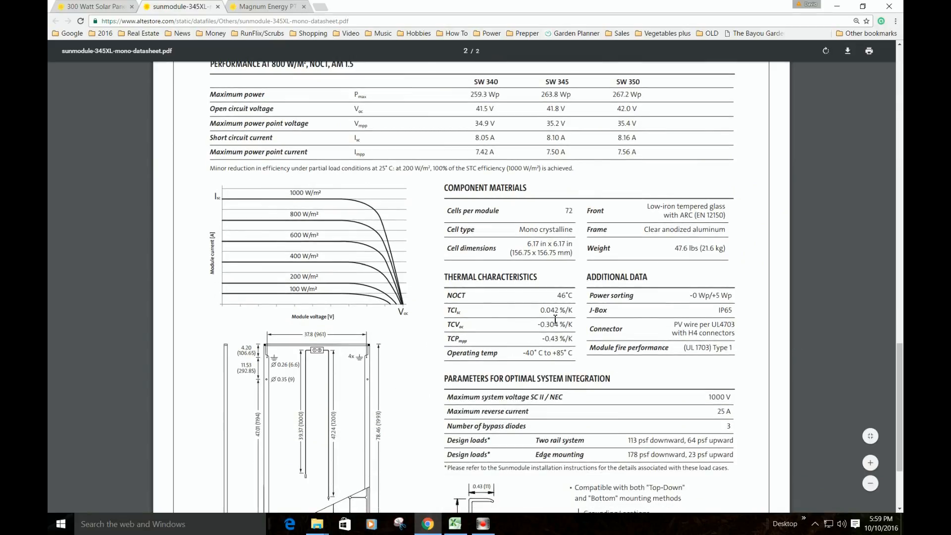
{"action": "mouse_move", "coordinate": [493, 329]}
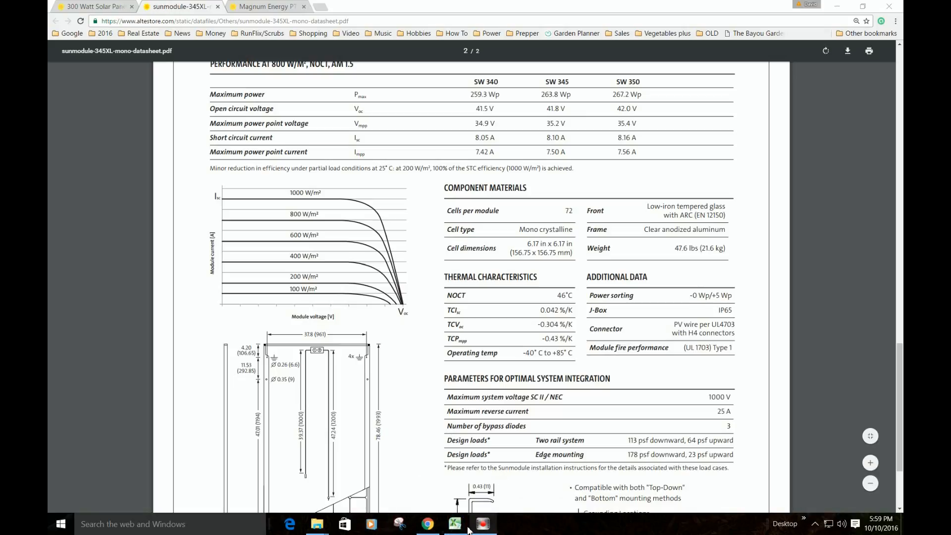
Switch to the spreadsheet and select the Panels in series cell F17
{"action": "left_click", "coordinate": [454, 524]}
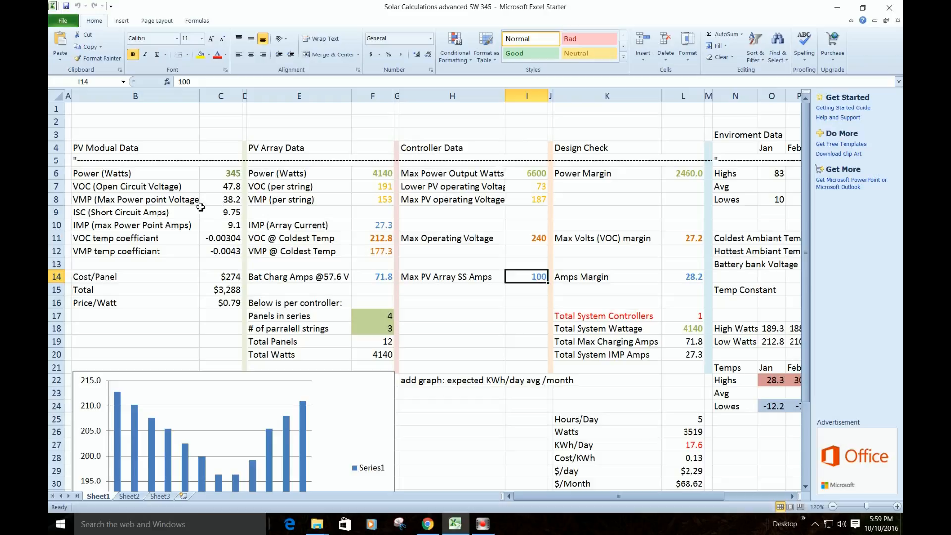
{"action": "mouse_move", "coordinate": [208, 218]}
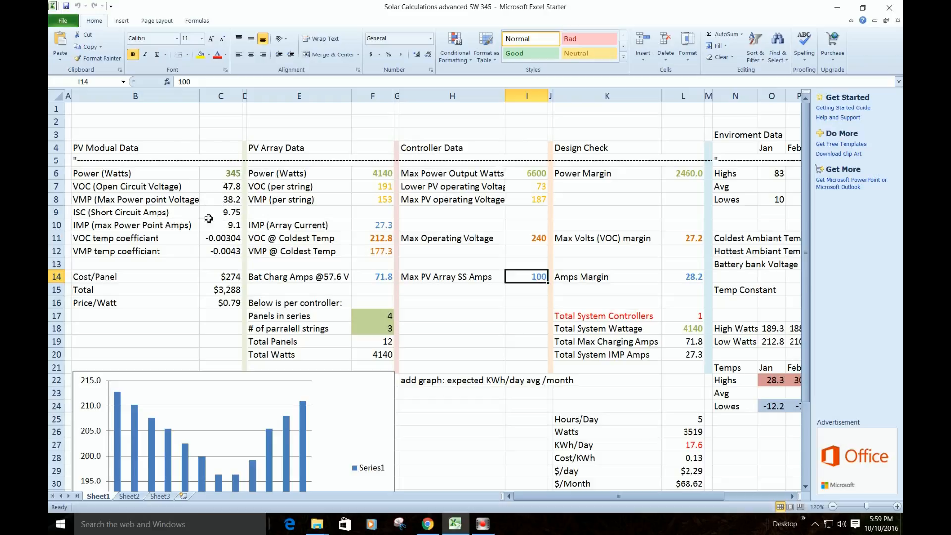
{"action": "mouse_move", "coordinate": [230, 235]}
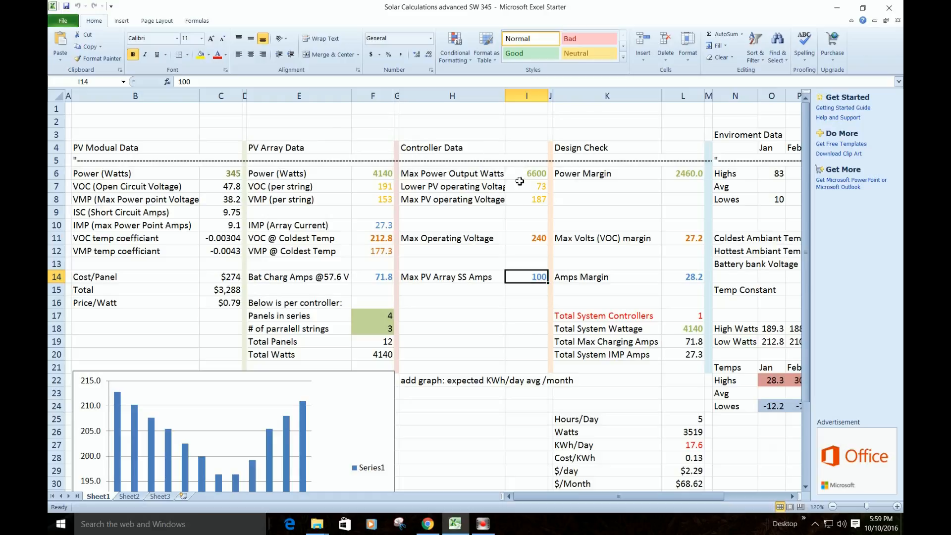
{"action": "mouse_move", "coordinate": [519, 250]}
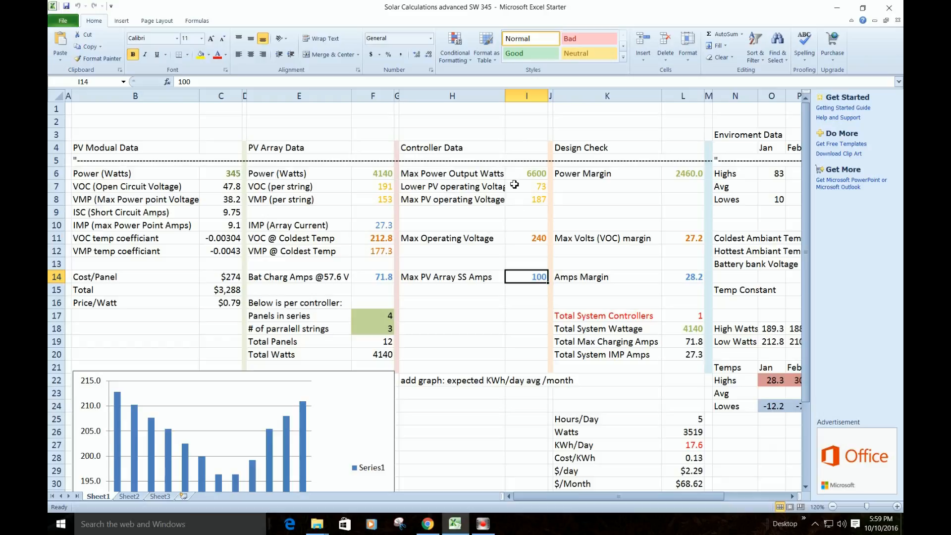
{"action": "mouse_move", "coordinate": [513, 198]}
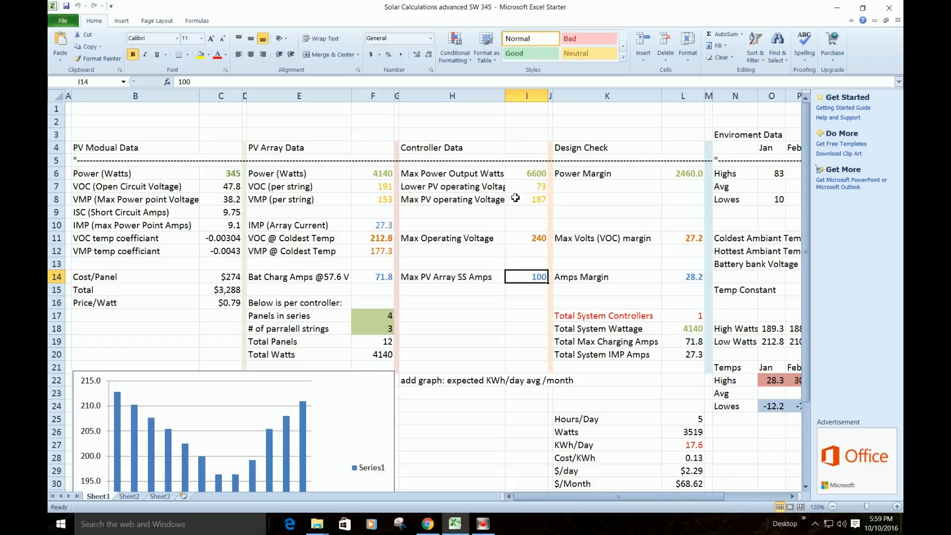
{"action": "mouse_move", "coordinate": [515, 276]}
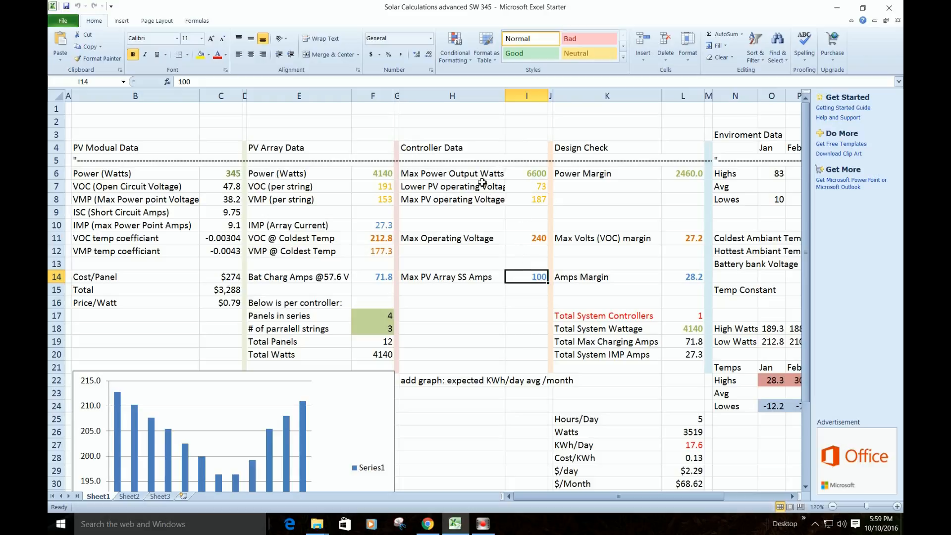
{"action": "left_click", "coordinate": [373, 315]}
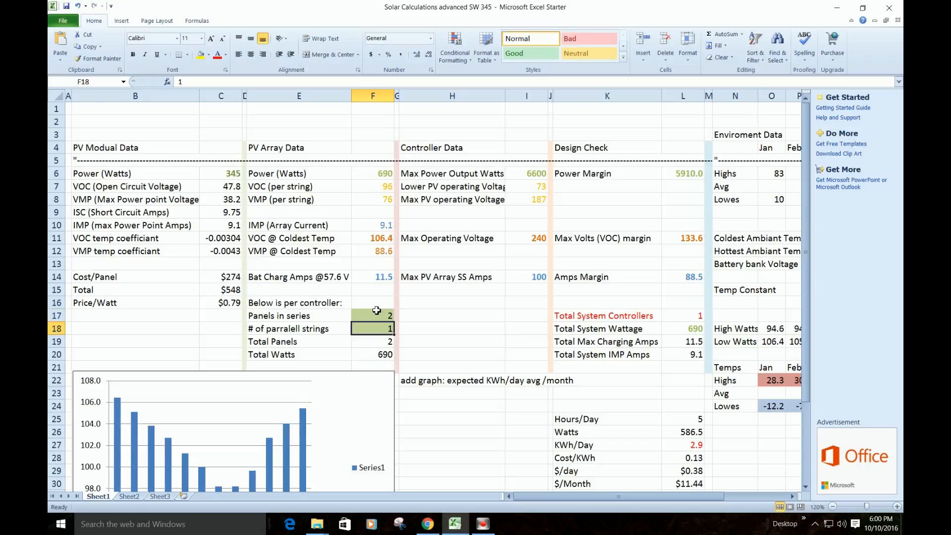
{"action": "left_click", "coordinate": [372, 316]}
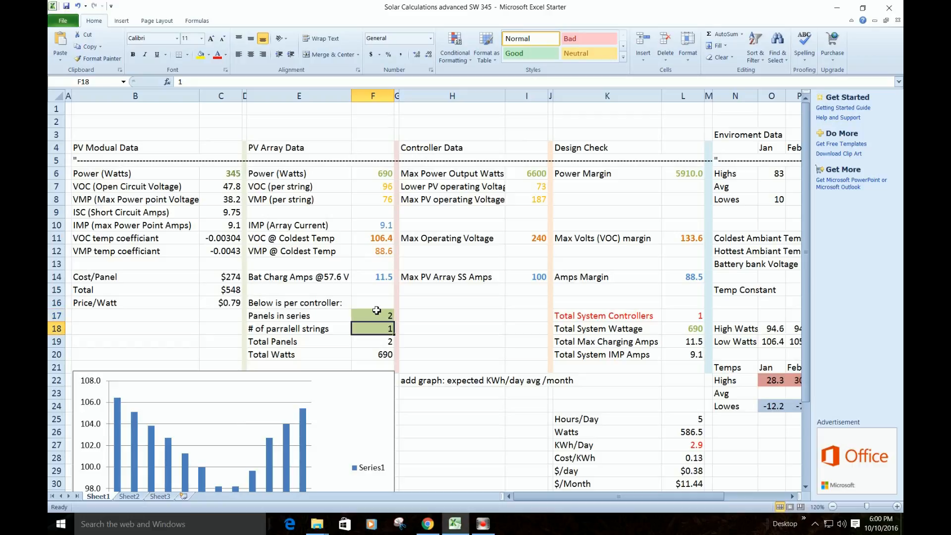
{"action": "left_click", "coordinate": [372, 262]}
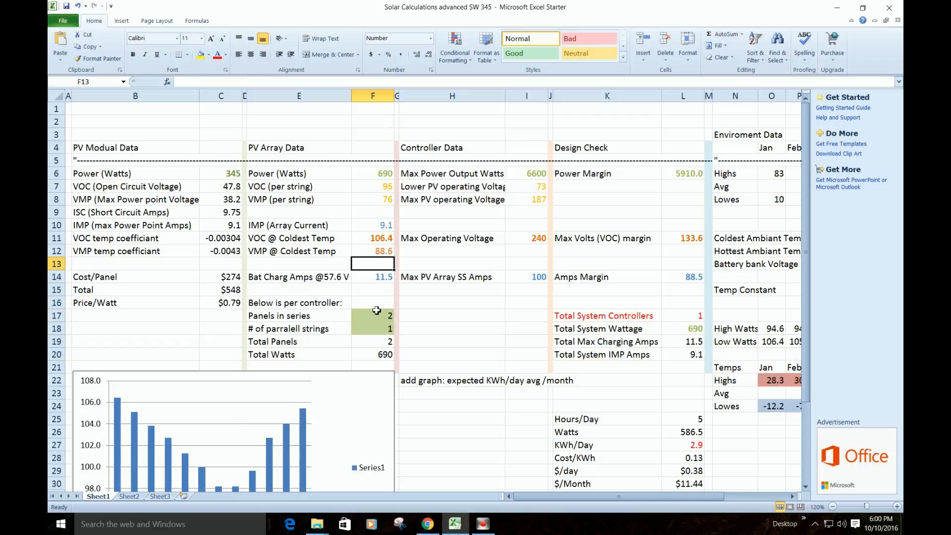
{"action": "left_click", "coordinate": [372, 173]}
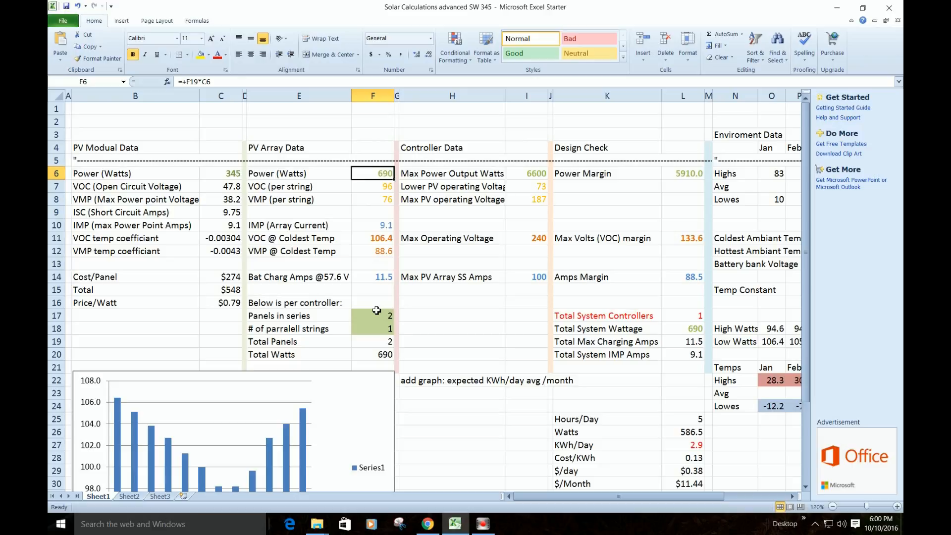
{"action": "left_click", "coordinate": [372, 225]}
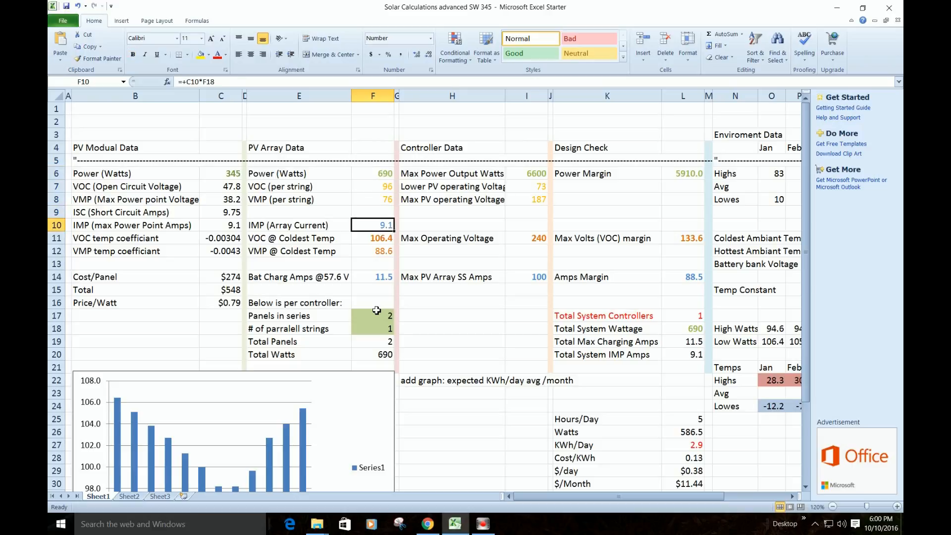
{"action": "left_click", "coordinate": [373, 237]}
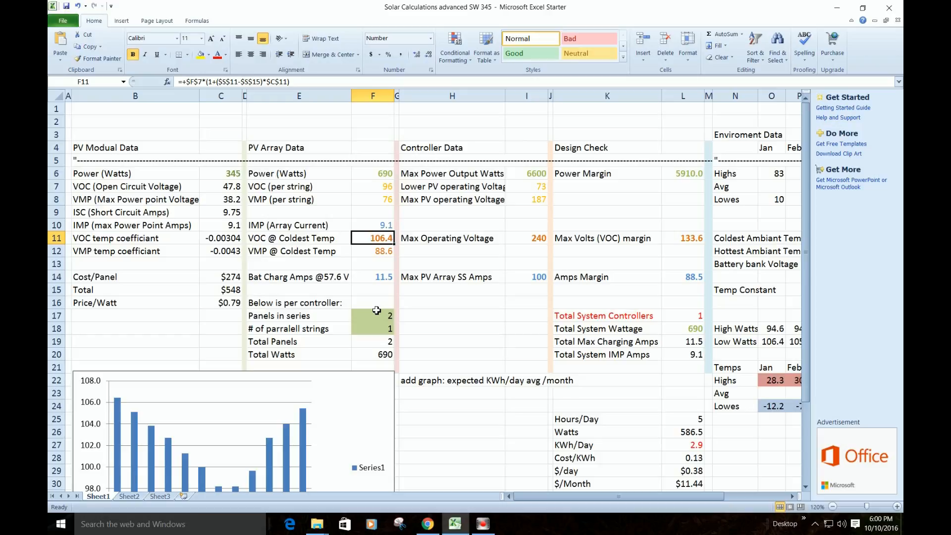
{"action": "left_click", "coordinate": [397, 238]}
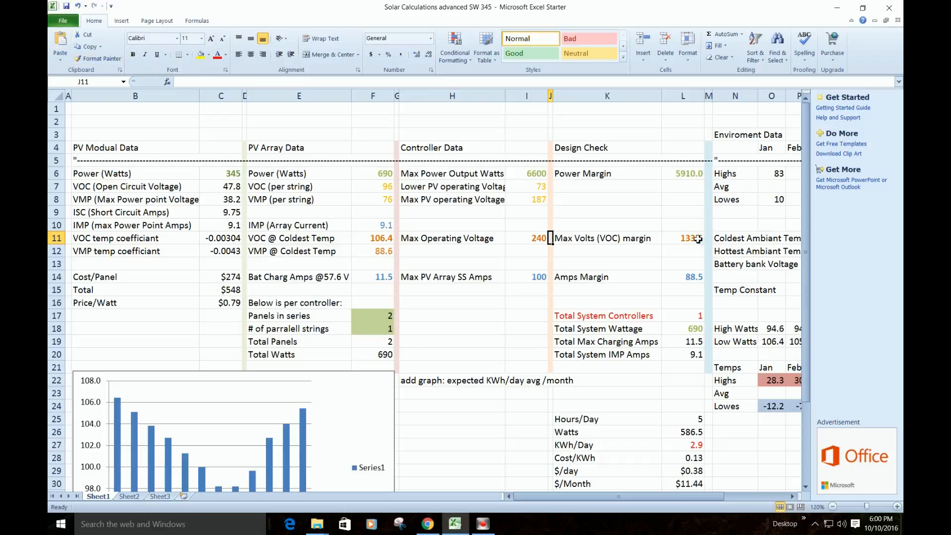
{"action": "left_click", "coordinate": [683, 237]}
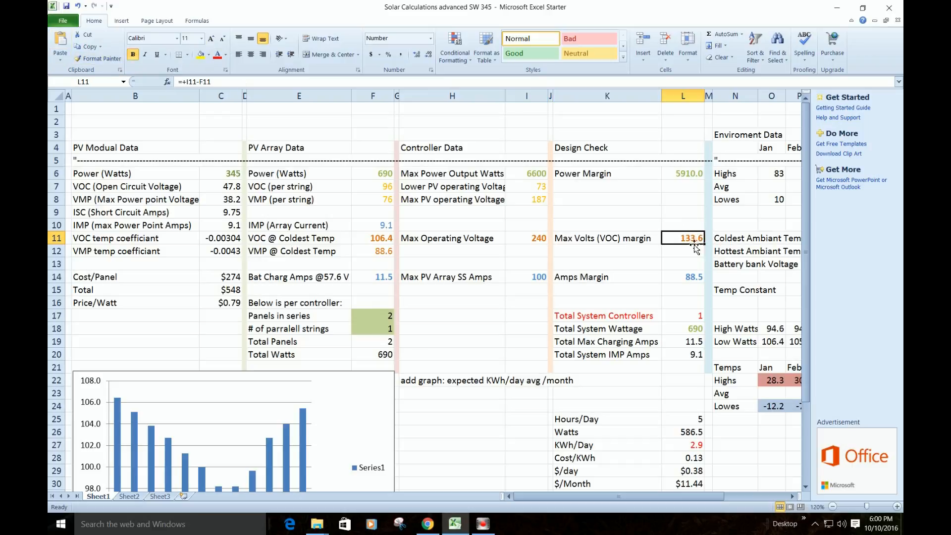
{"action": "mouse_move", "coordinate": [381, 274]}
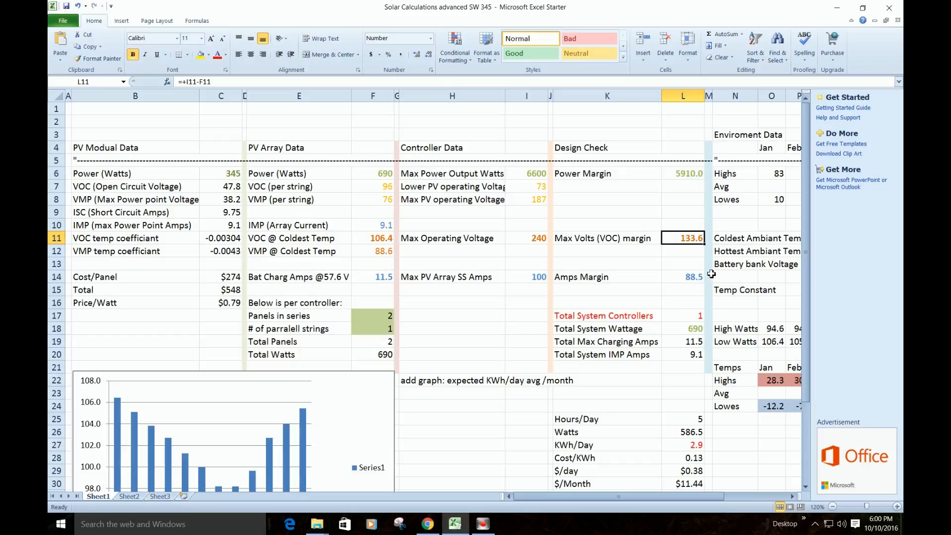
{"action": "left_click", "coordinate": [373, 315]}
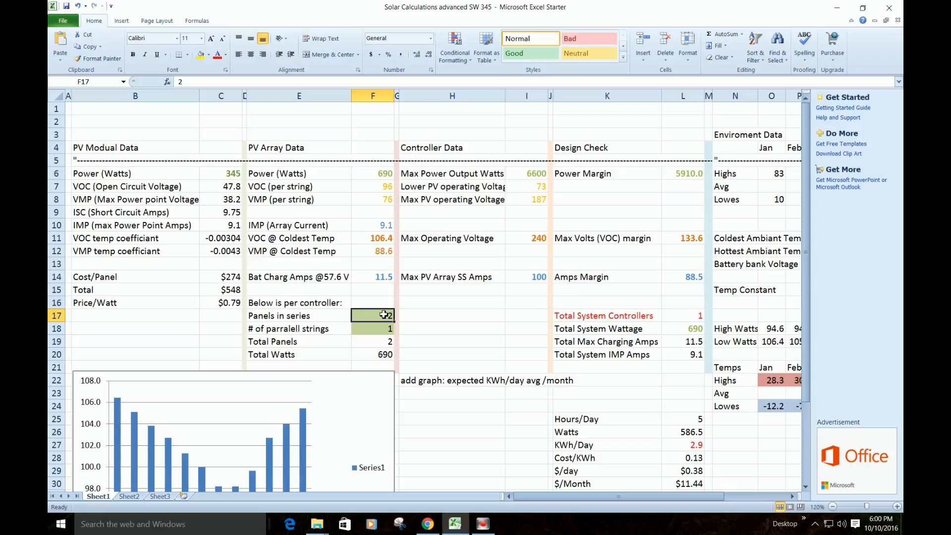
Enter 4 panels in series (F17) and 3 parallel strings (F18)
{"action": "type", "text": "4"}
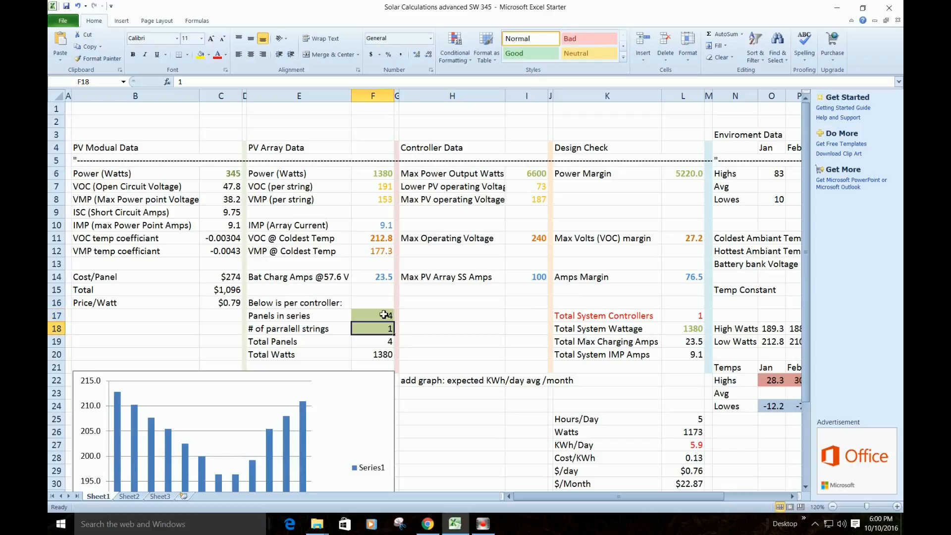
{"action": "type", "text": "3"}
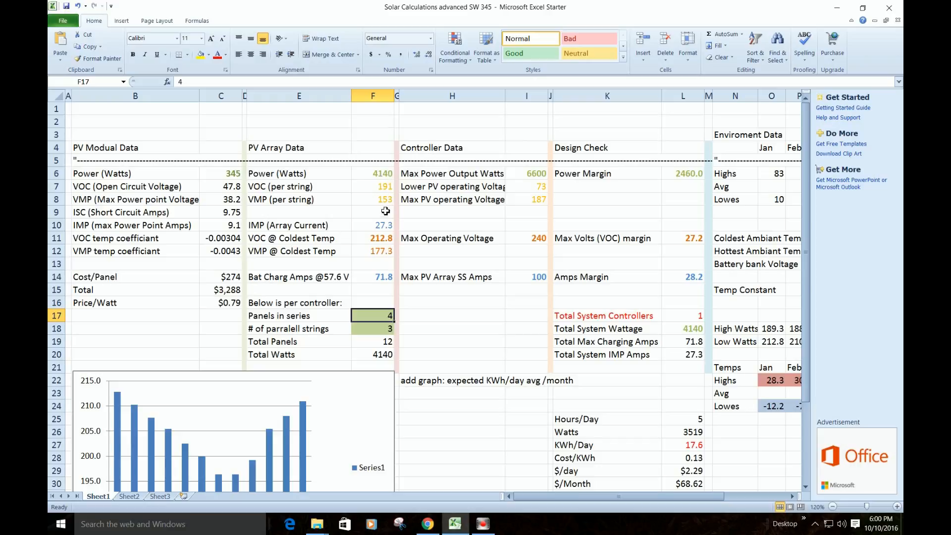
{"action": "mouse_move", "coordinate": [538, 242]}
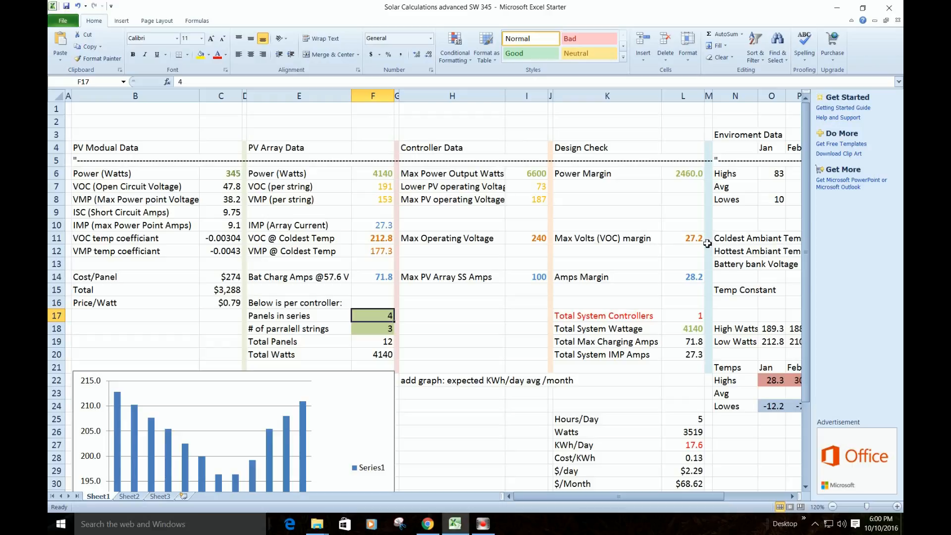
{"action": "mouse_move", "coordinate": [340, 277]}
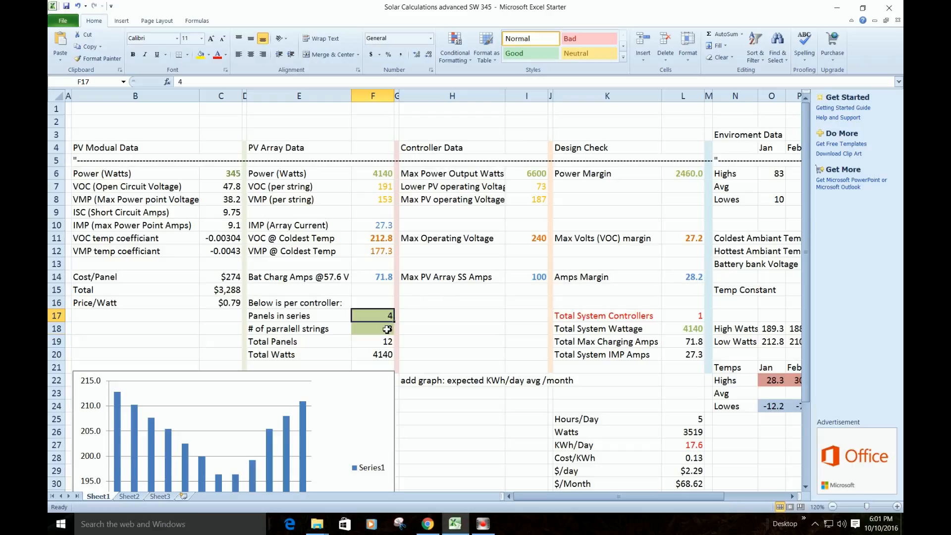
{"action": "left_click", "coordinate": [373, 328]}
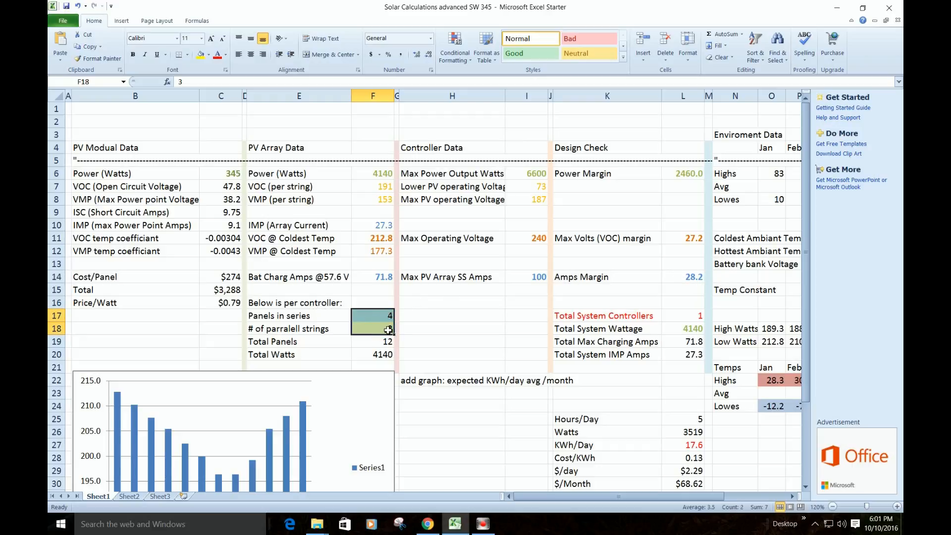
{"action": "left_click", "coordinate": [372, 328]}
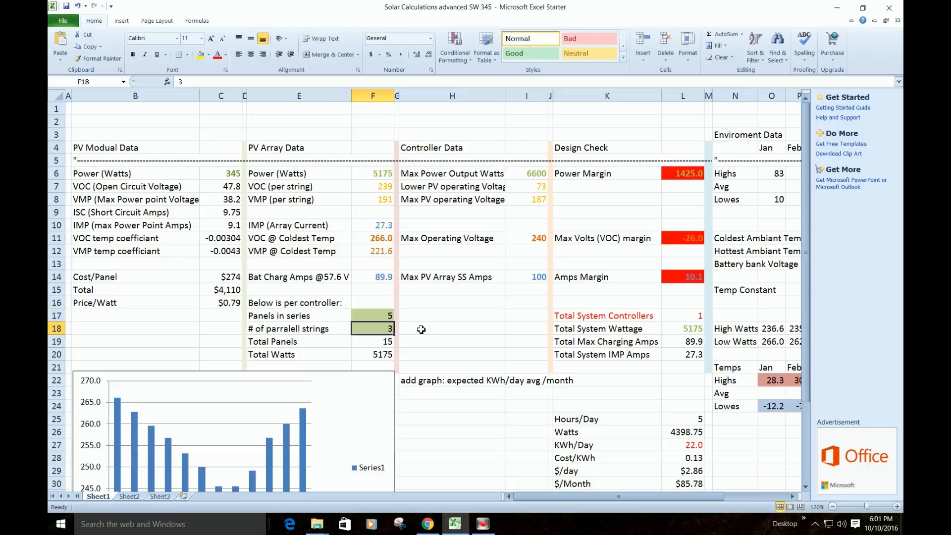
{"action": "left_click", "coordinate": [372, 315]}
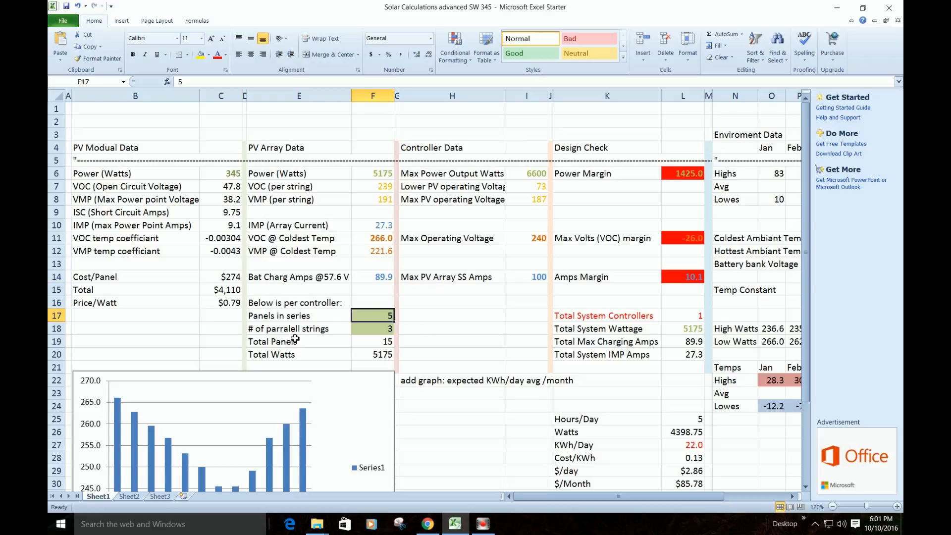
{"action": "mouse_move", "coordinate": [385, 235]}
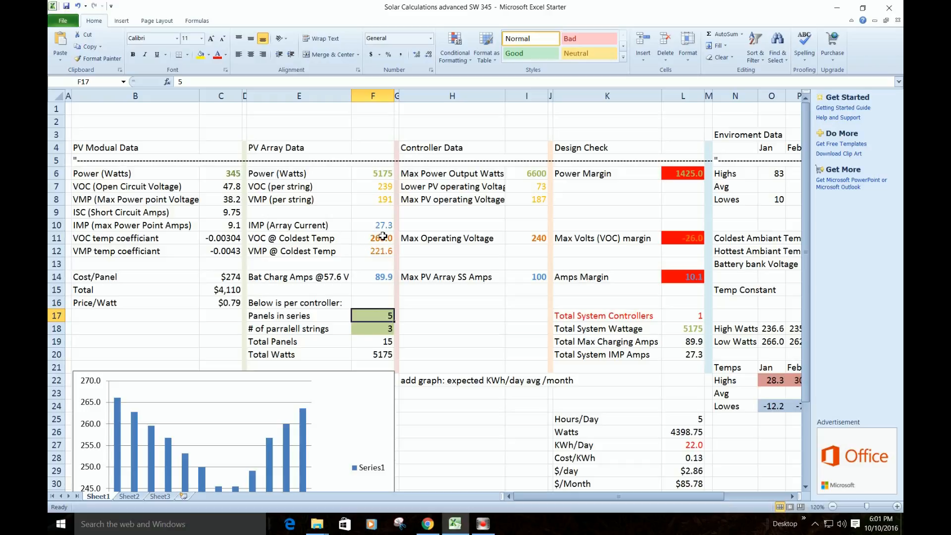
{"action": "type", "text": "4"}
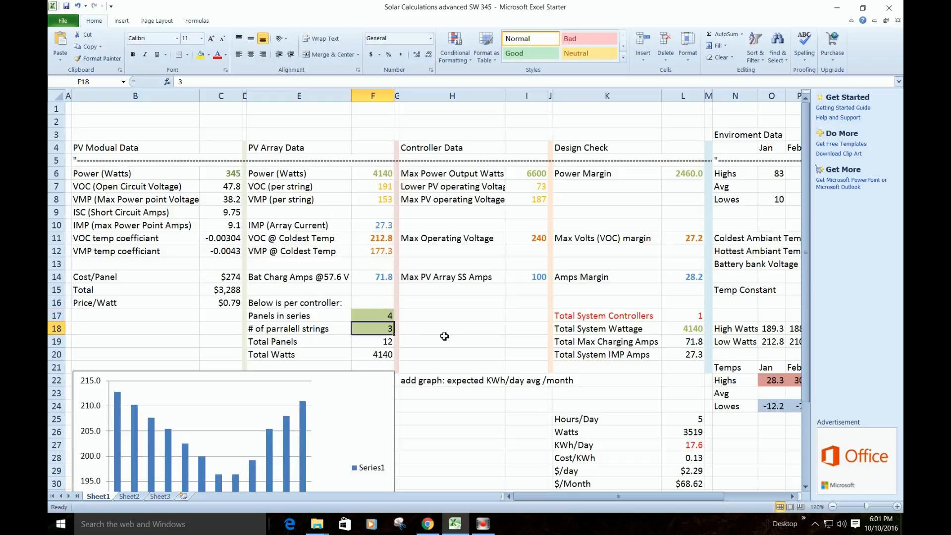
{"action": "type", "text": "4"}
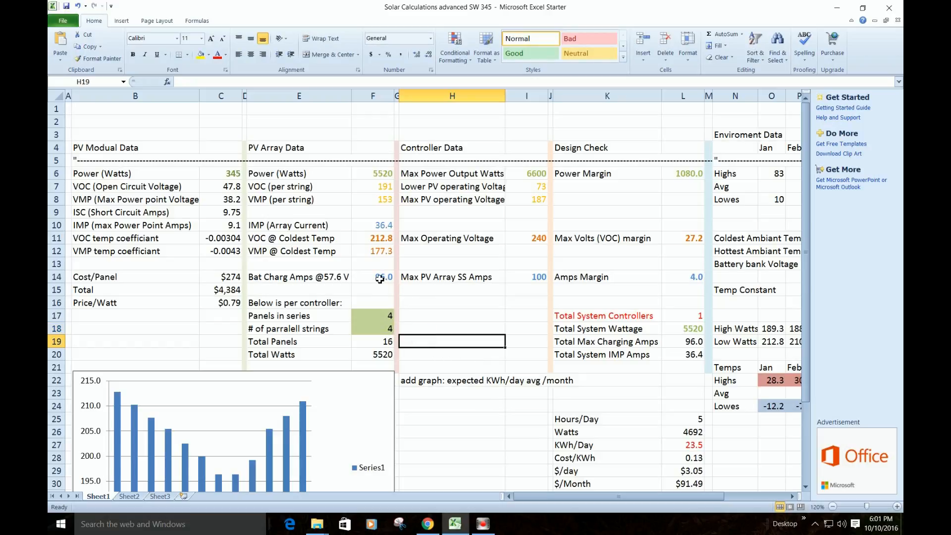
{"action": "mouse_move", "coordinate": [747, 275]}
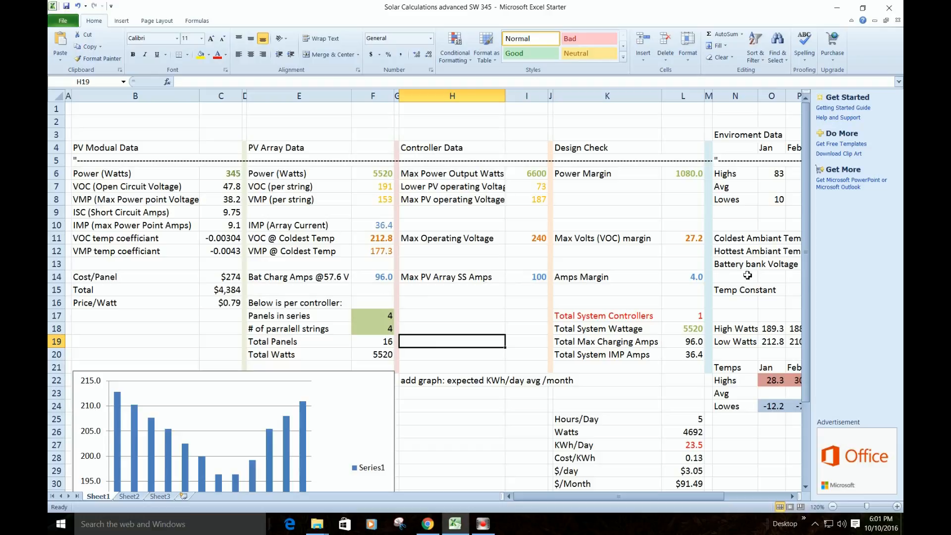
{"action": "mouse_move", "coordinate": [681, 256]}
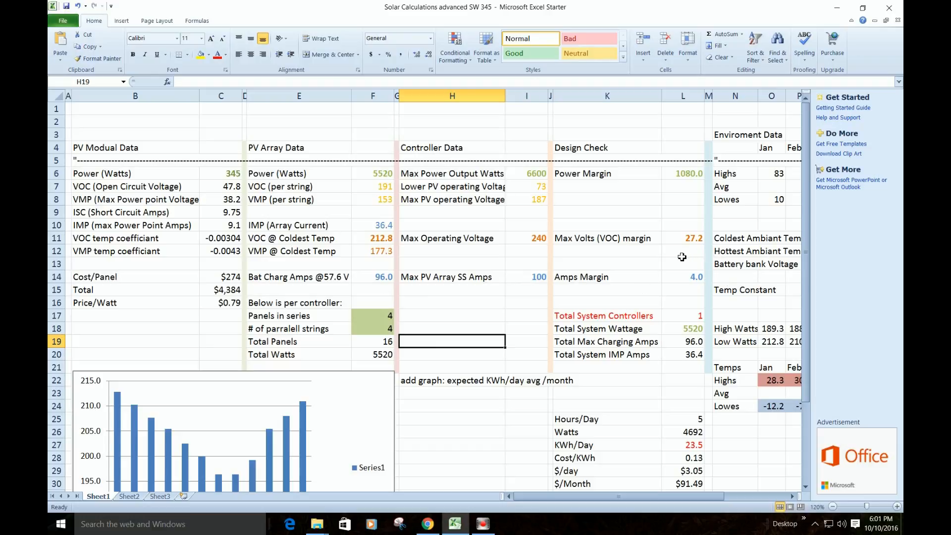
{"action": "mouse_move", "coordinate": [372, 280]}
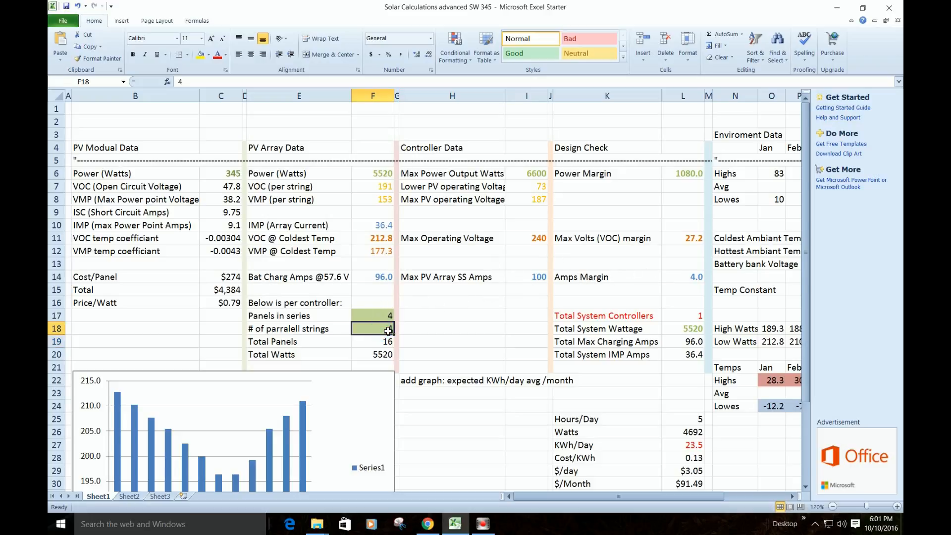
{"action": "type", "text": "3"}
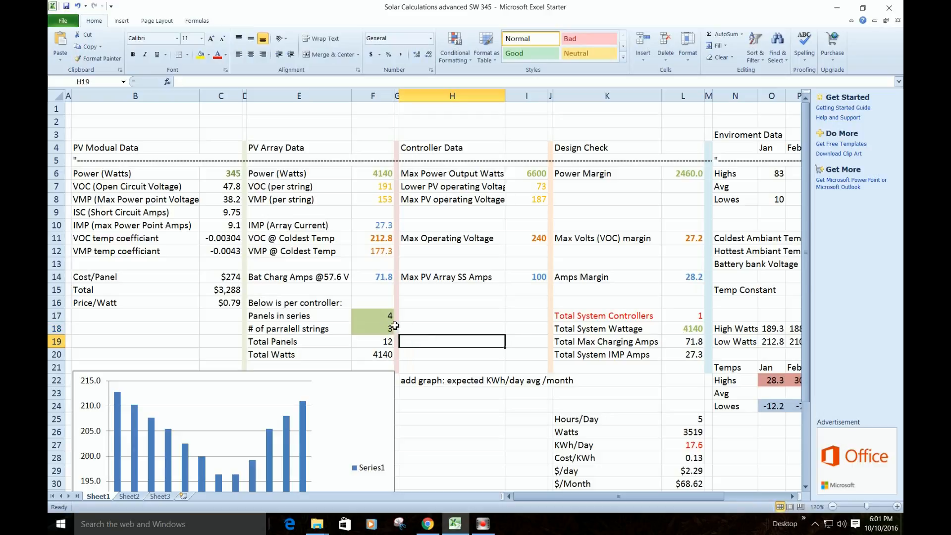
{"action": "left_click", "coordinate": [373, 315]}
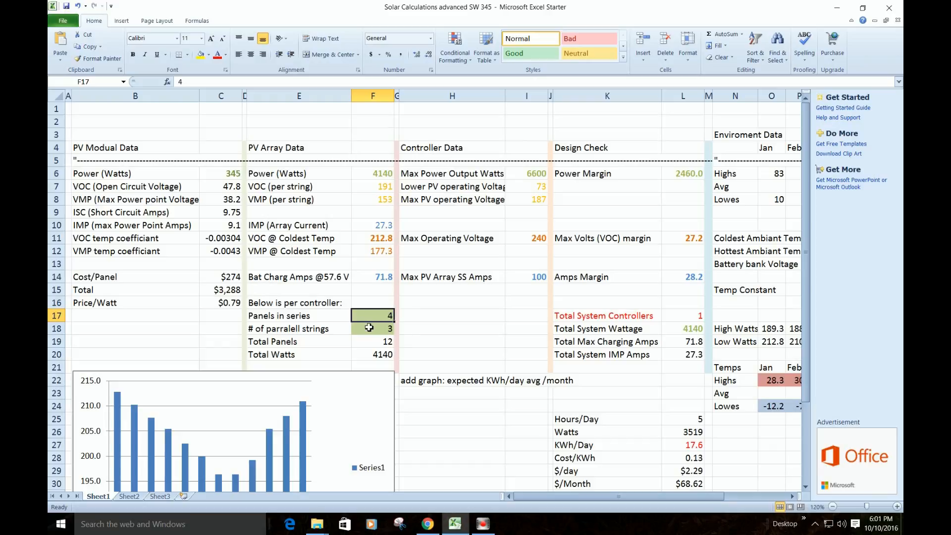
{"action": "mouse_move", "coordinate": [381, 329]}
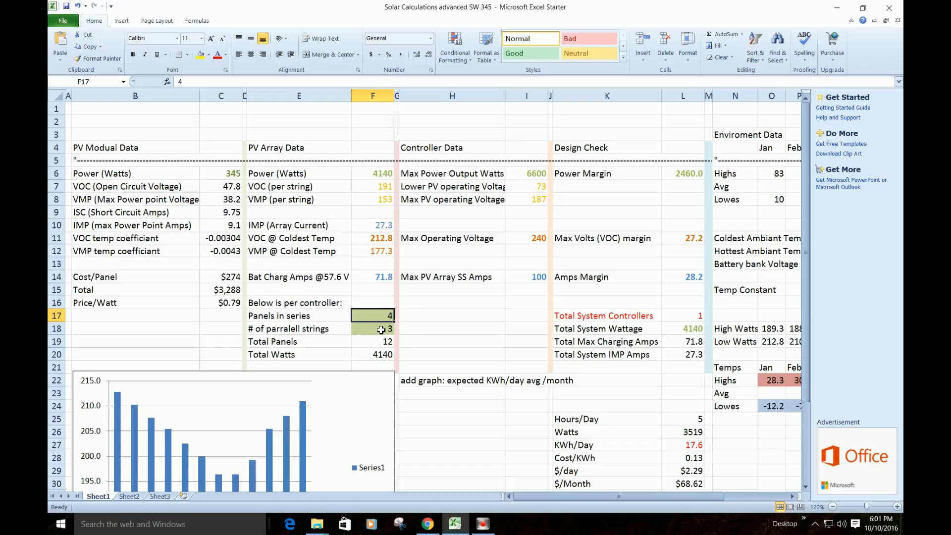
{"action": "left_click", "coordinate": [372, 328]}
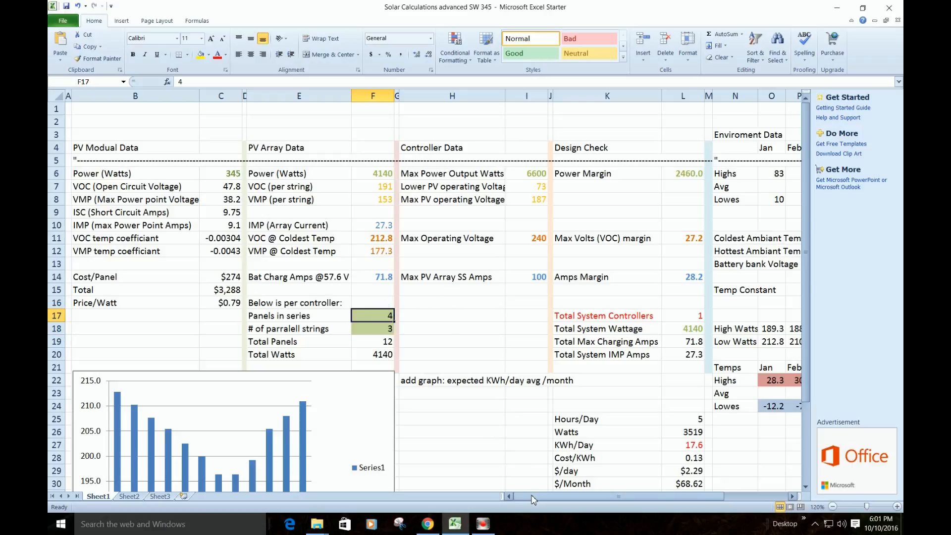
{"action": "scroll", "scroll_direction": "right", "scroll_amount": 3}
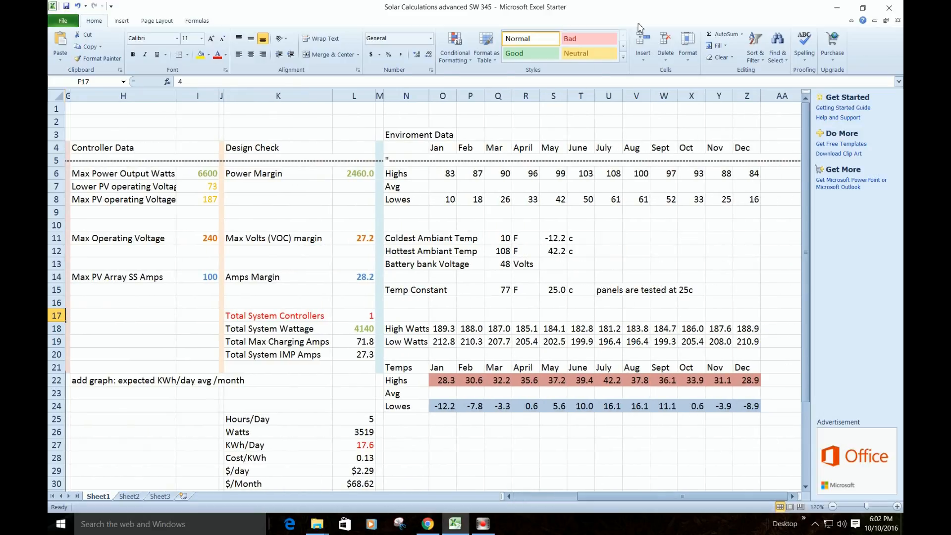
{"action": "mouse_move", "coordinate": [449, 172]}
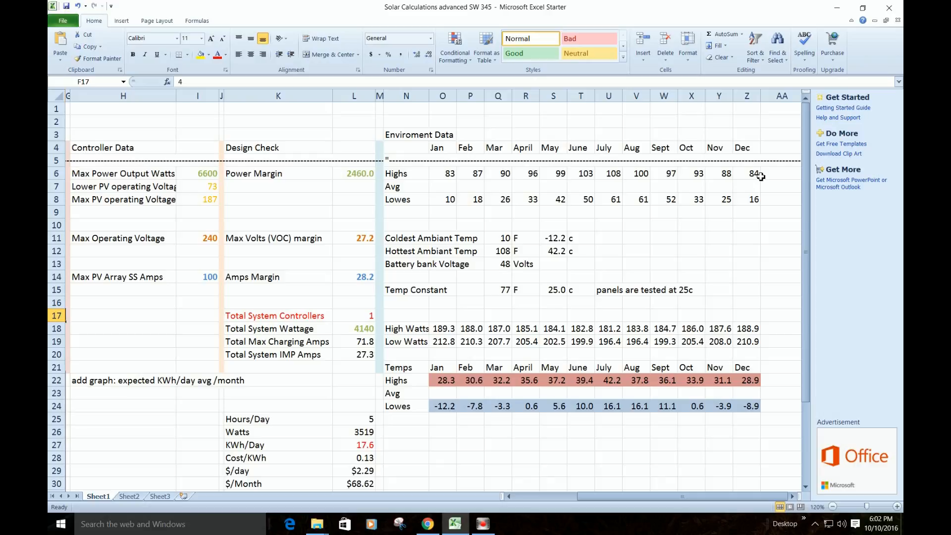
{"action": "mouse_move", "coordinate": [681, 227]}
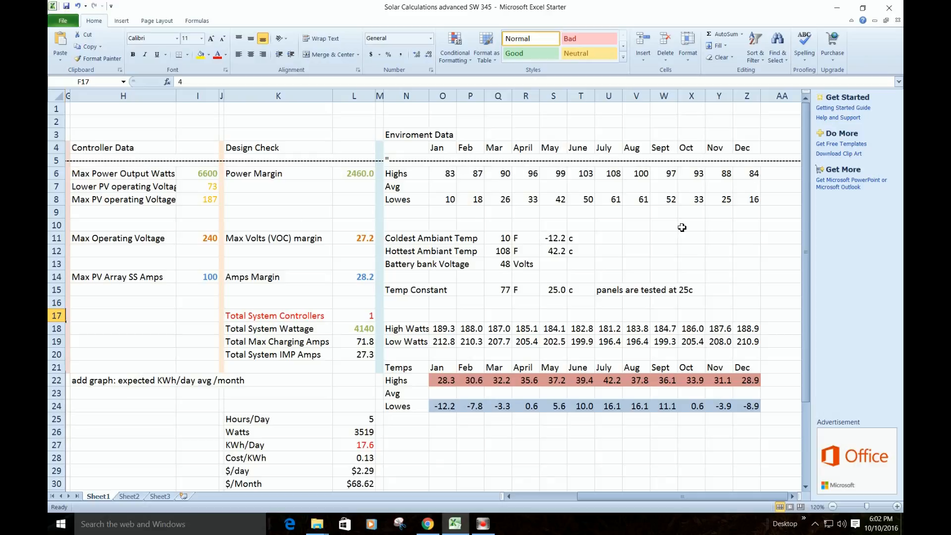
{"action": "mouse_move", "coordinate": [522, 258]}
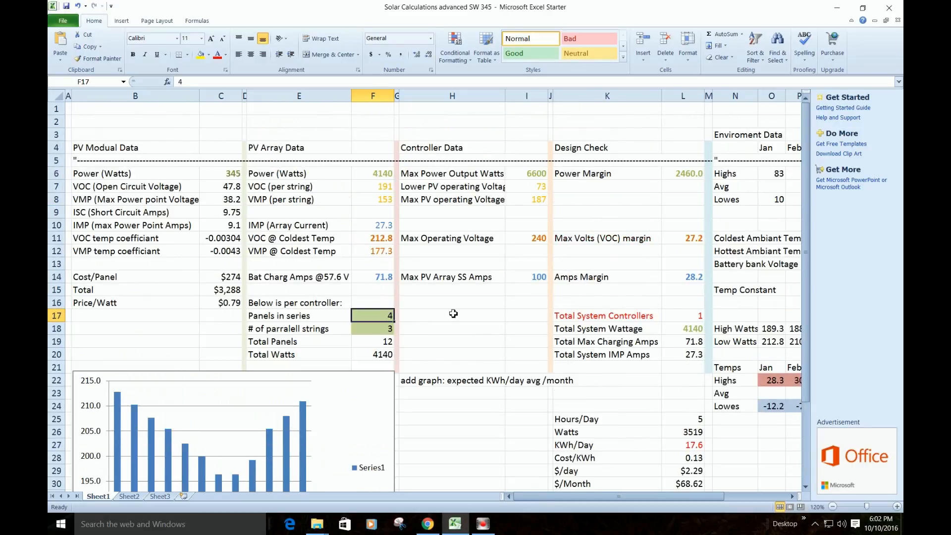
{"action": "mouse_move", "coordinate": [451, 309]}
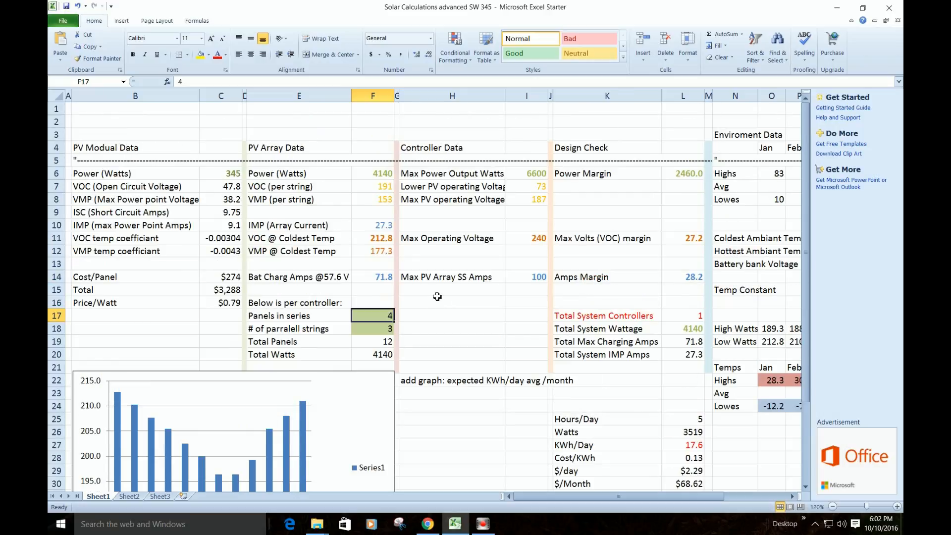
{"action": "mouse_move", "coordinate": [437, 295]}
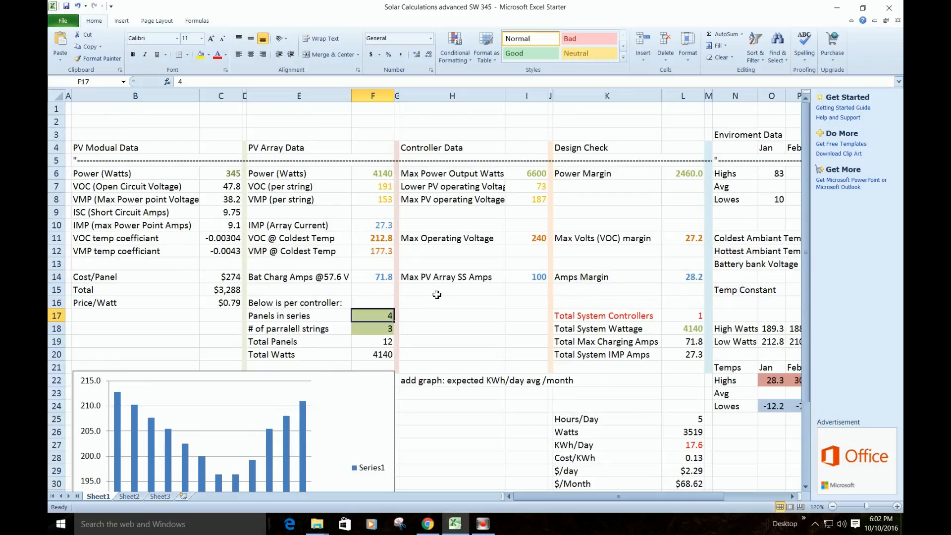
{"action": "mouse_move", "coordinate": [426, 290]}
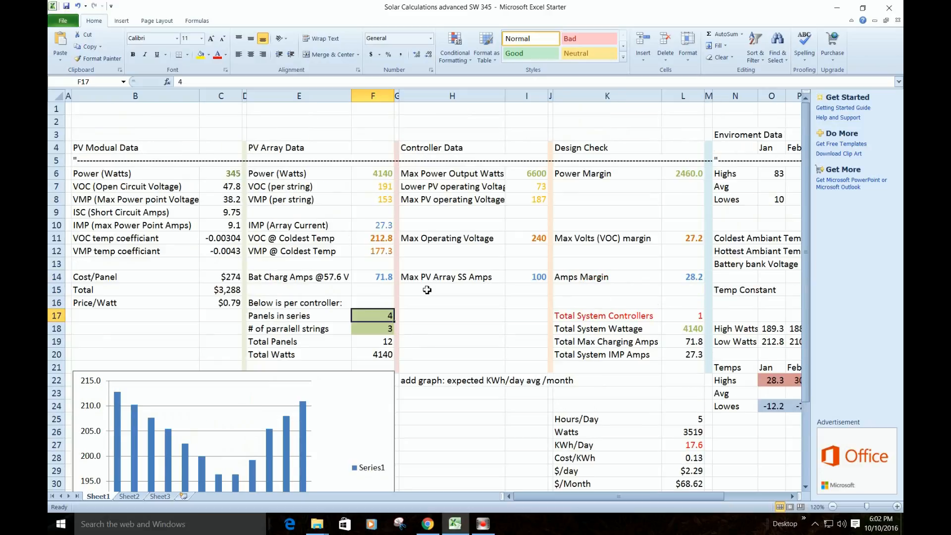
{"action": "scroll", "scroll_direction": "down", "scroll_amount": 3}
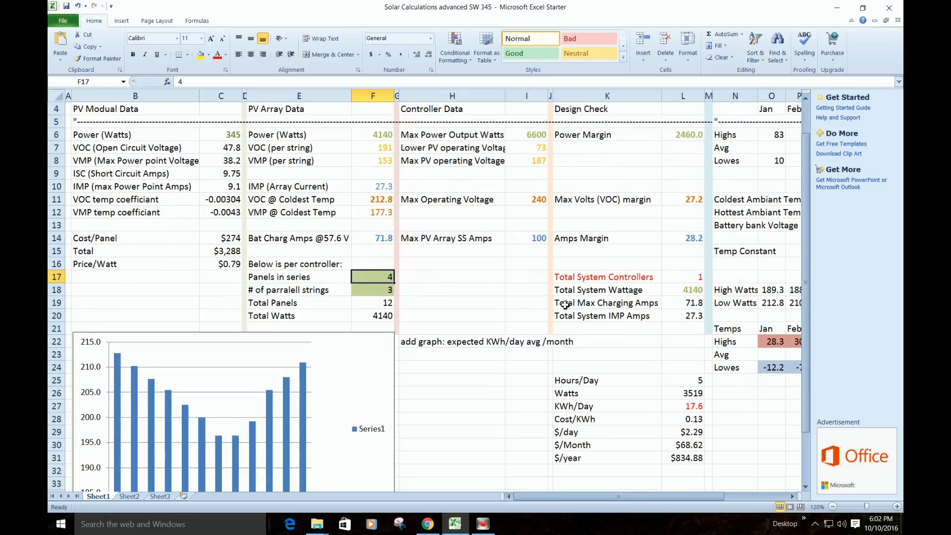